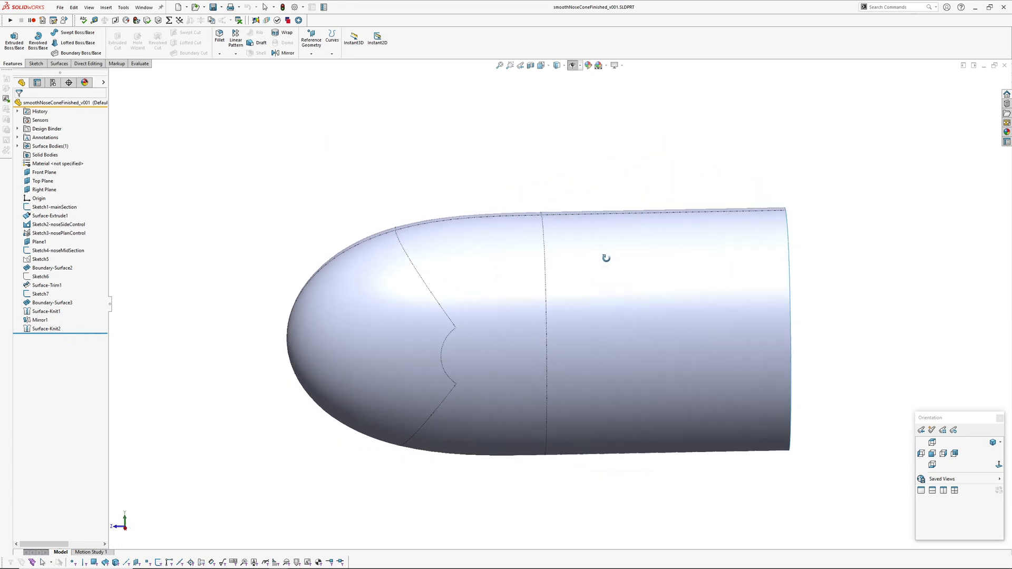
Step: Orbit the finished nose cone to inspect its boundary patch edges
left_click_drag(606, 257, 677, 325)
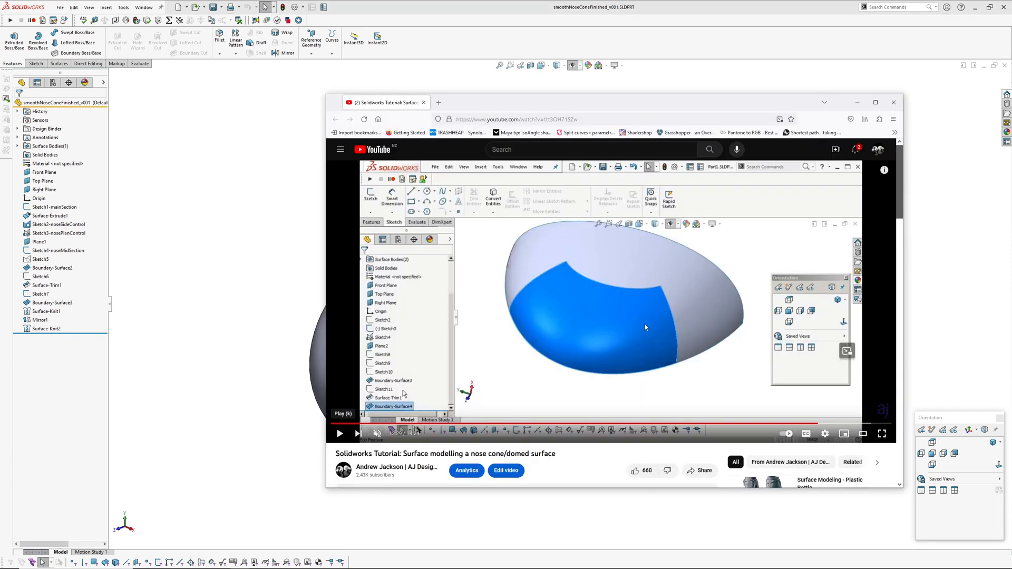
mouse_move(600, 251)
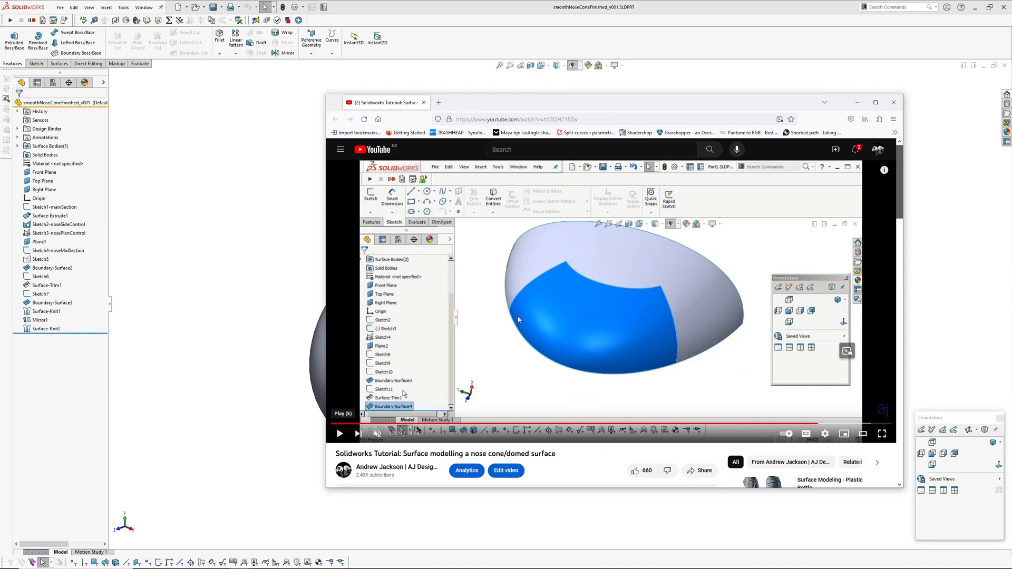
mouse_move(771, 249)
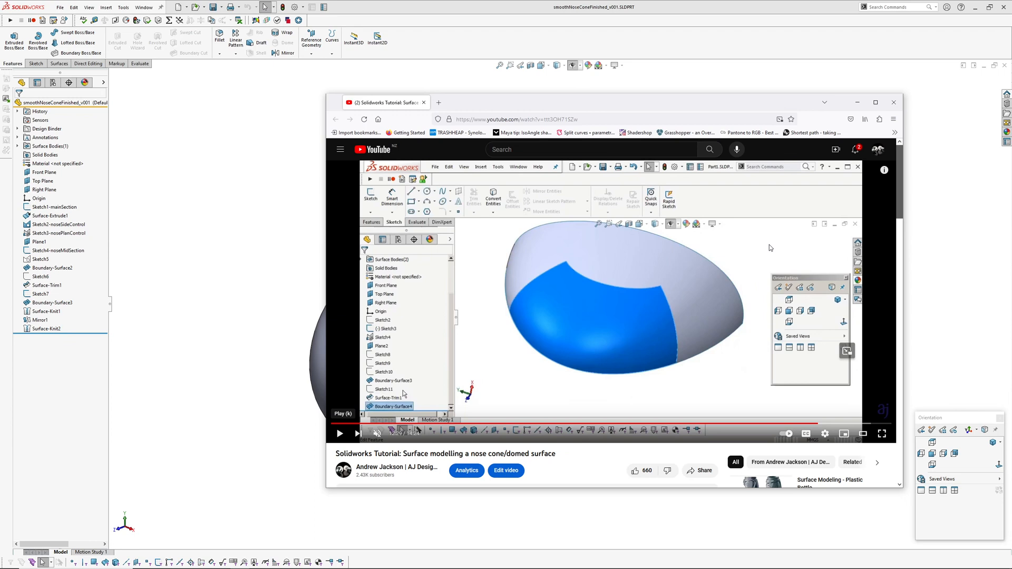
mouse_move(636, 197)
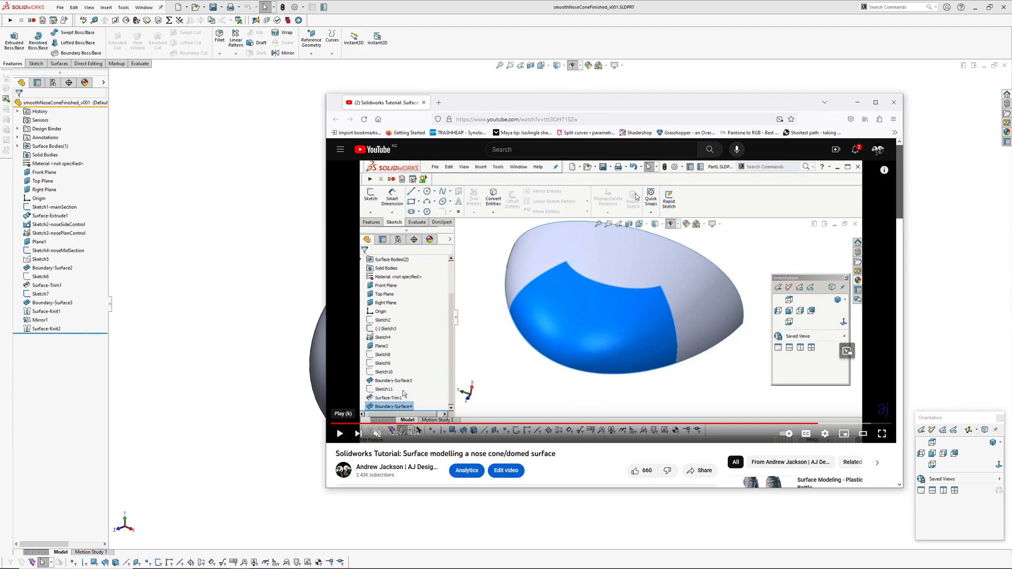
mouse_move(683, 374)
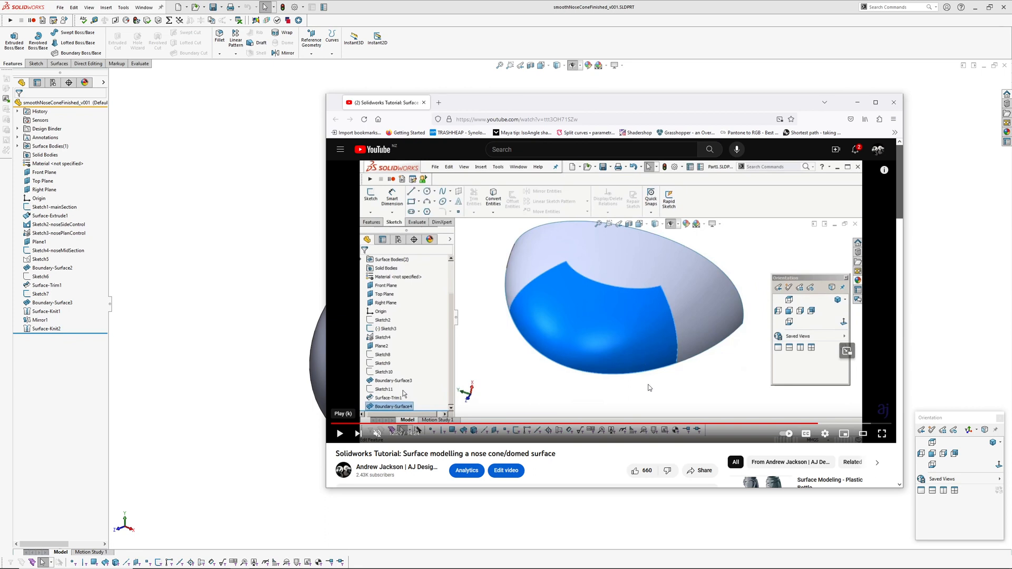
mouse_move(370, 323)
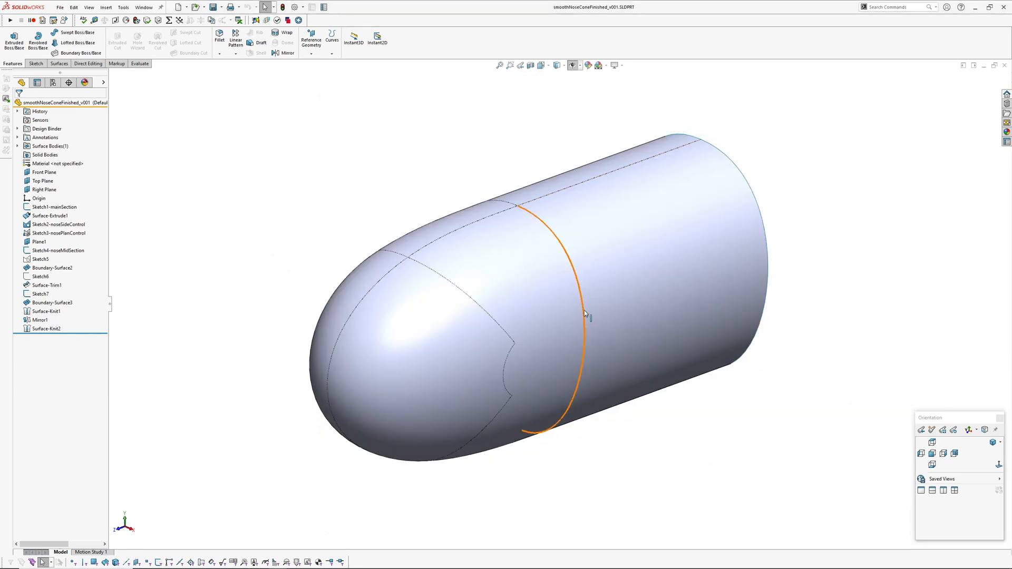
left_click_drag(584, 313, 526, 347)
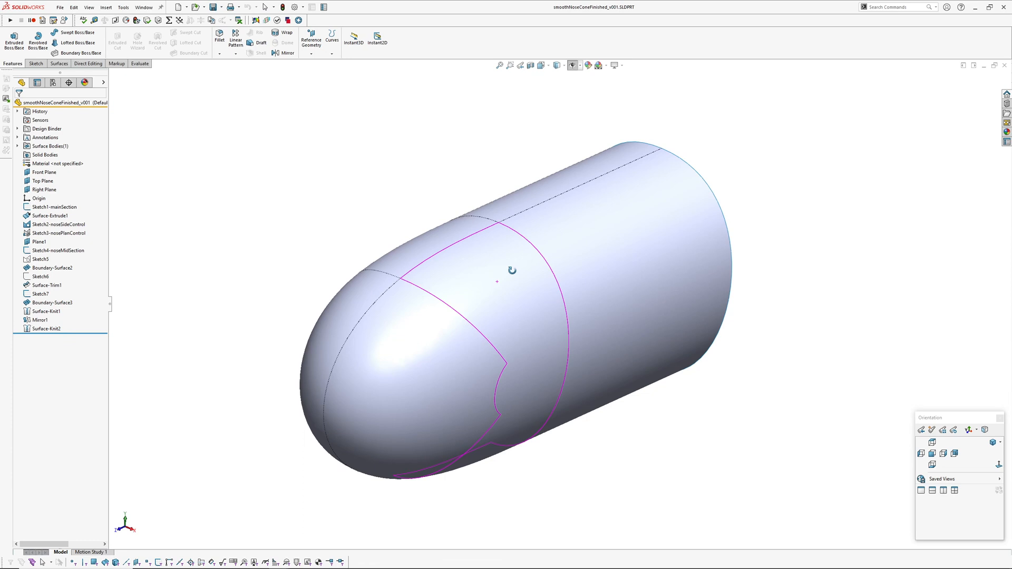
left_click_drag(512, 269, 491, 197)
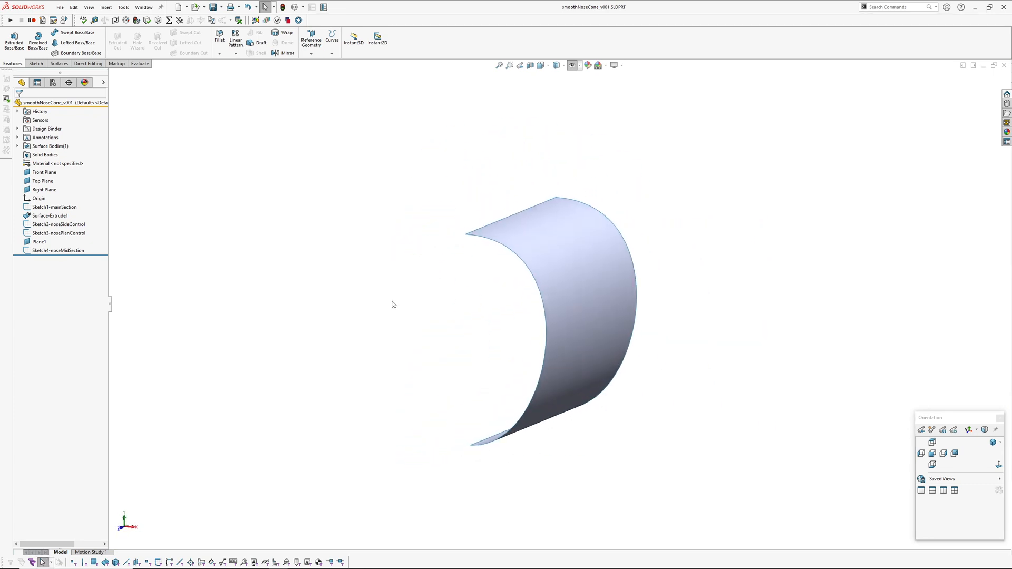
left_click(57, 206)
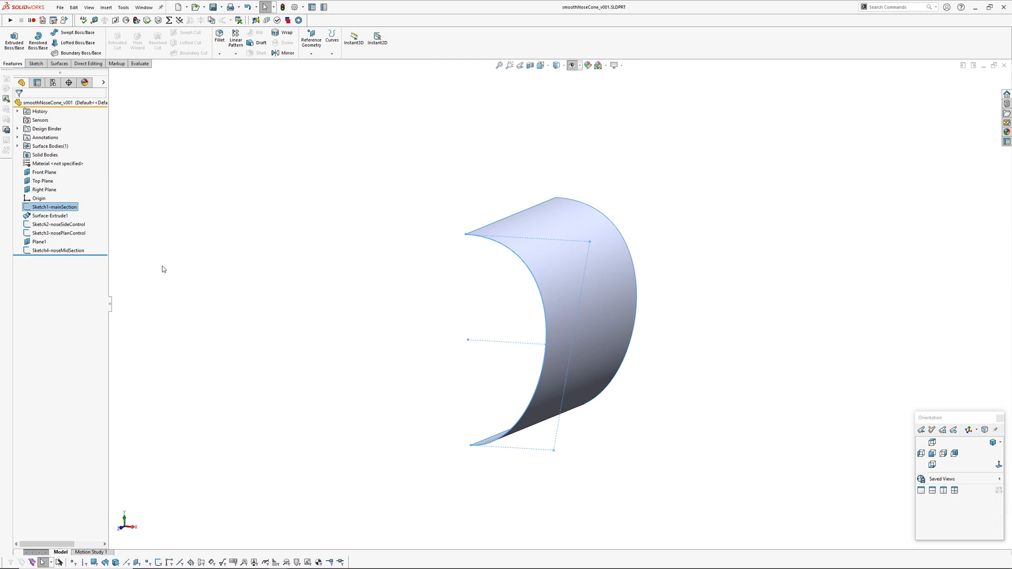
right_click(54, 207)
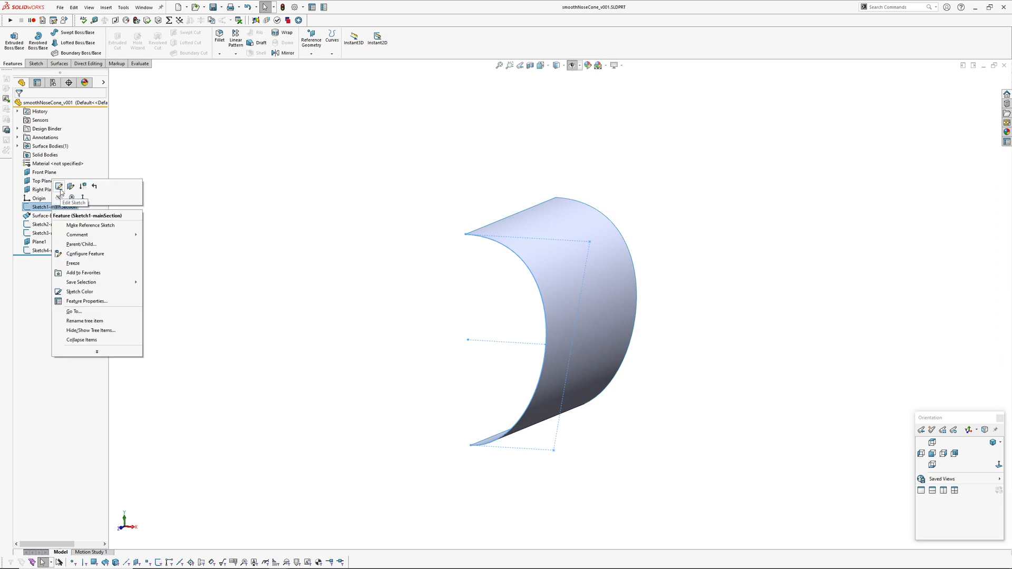
left_click(59, 187)
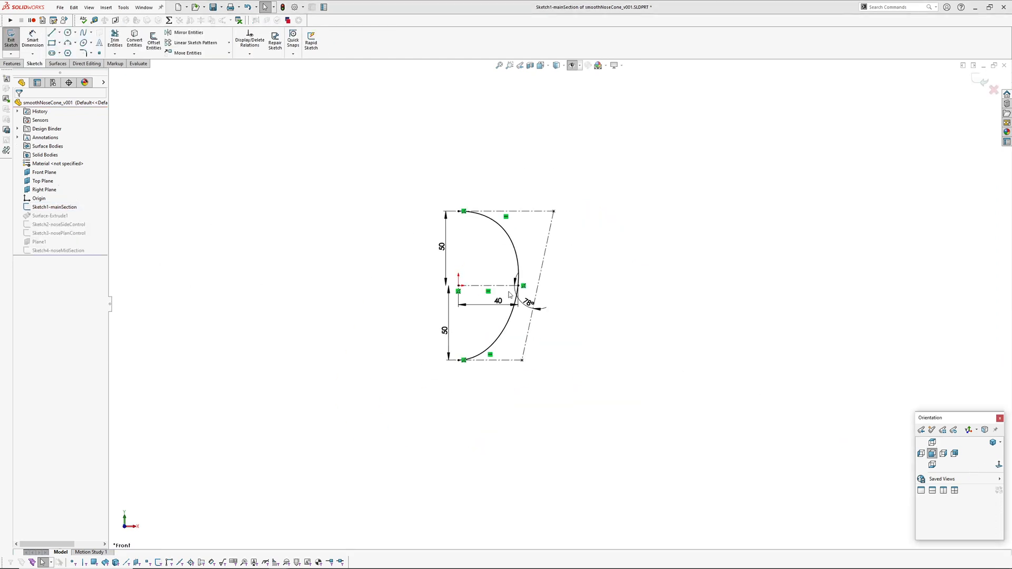
left_click(519, 284)
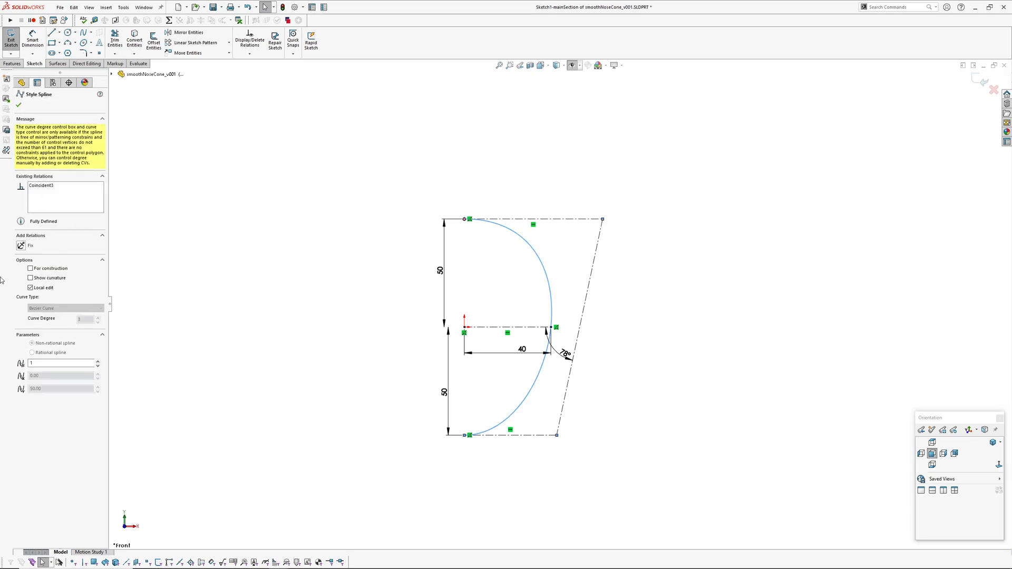
mouse_move(591, 374)
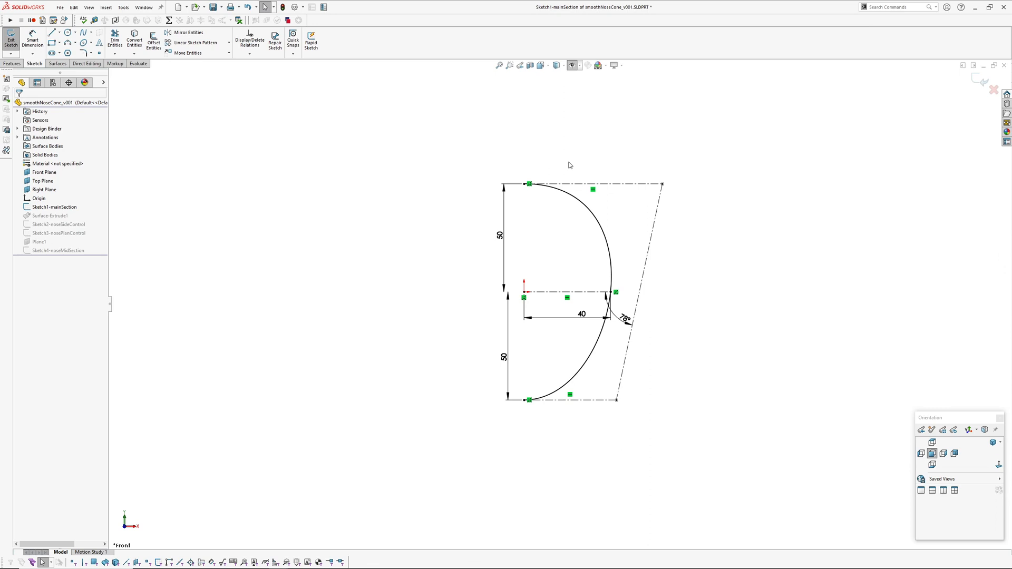
left_click(523, 401)
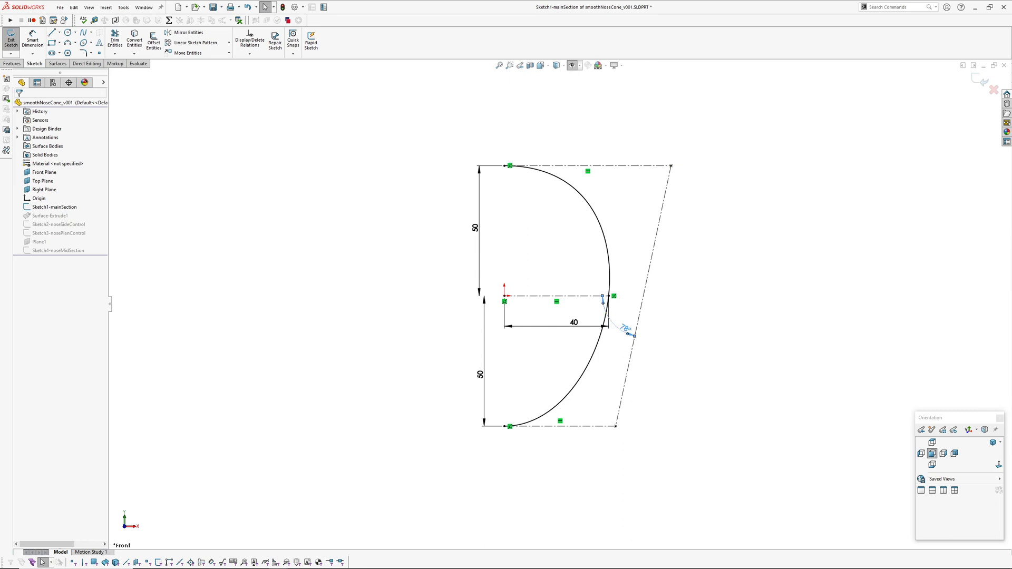
double_click(623, 329)
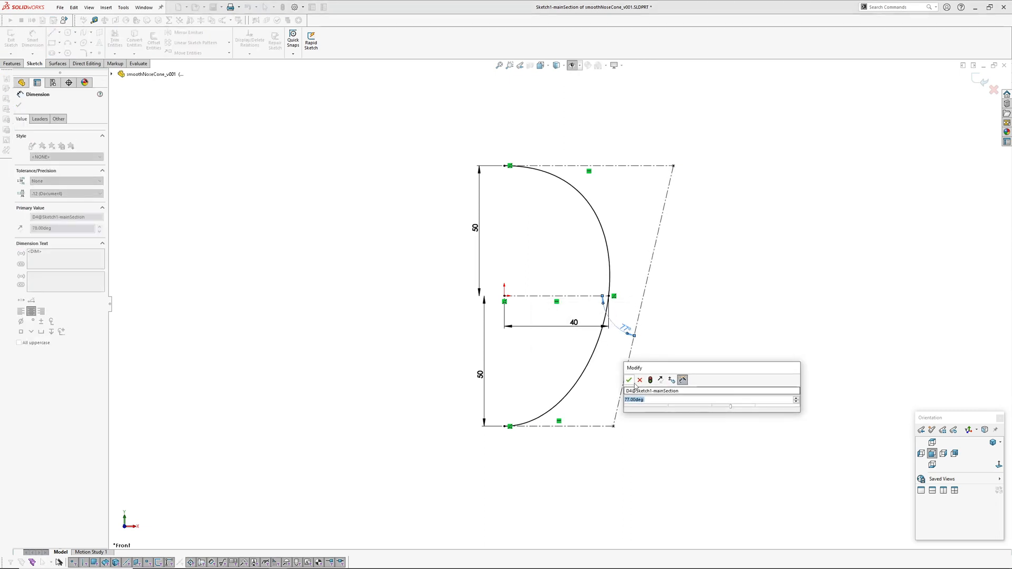
left_click(629, 380)
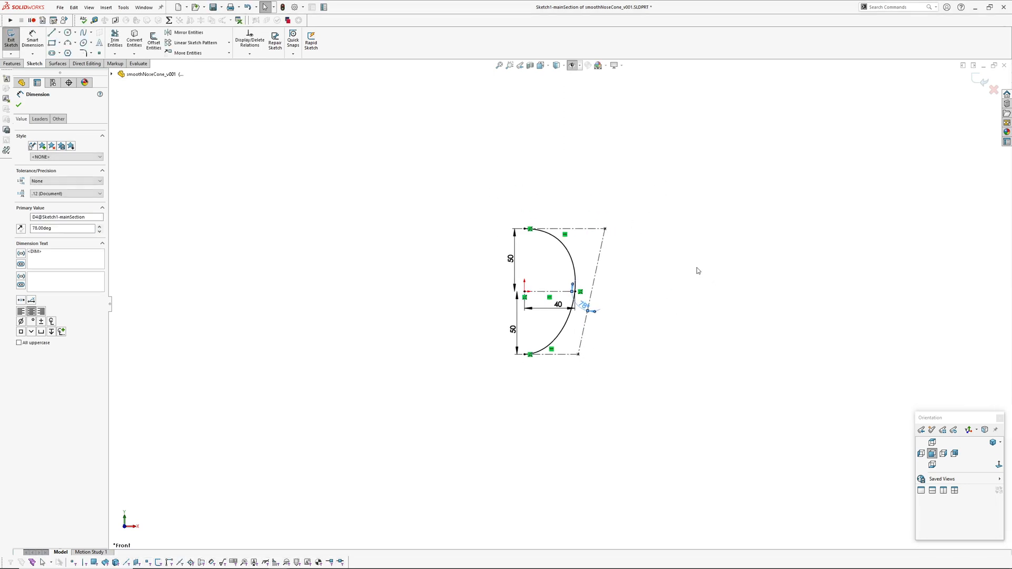
left_click(11, 38)
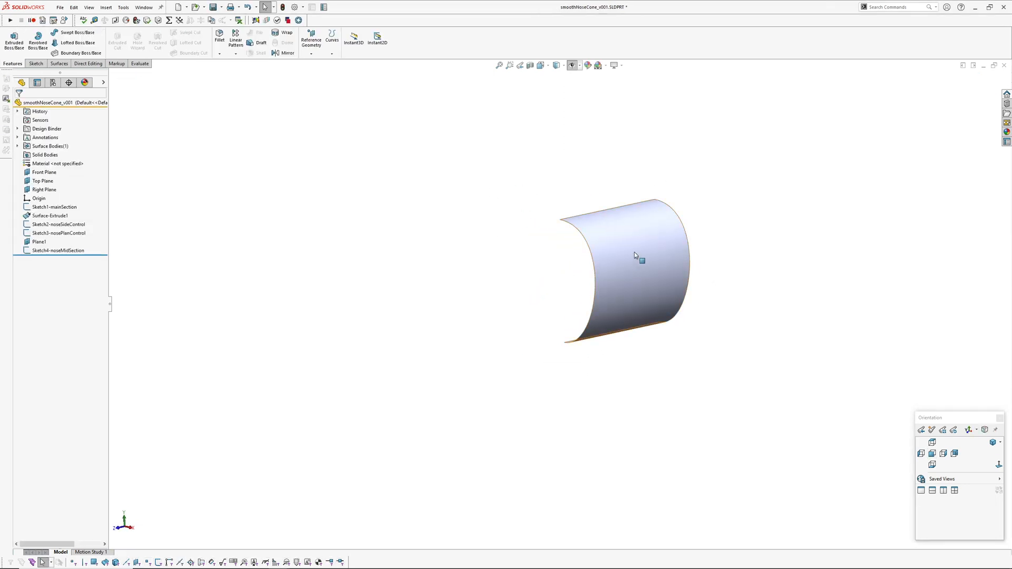
Step: Edit Sketch2-noseSideControl, re-confirm its 150 mm length dimension and exit the sketch
left_click(51, 215)
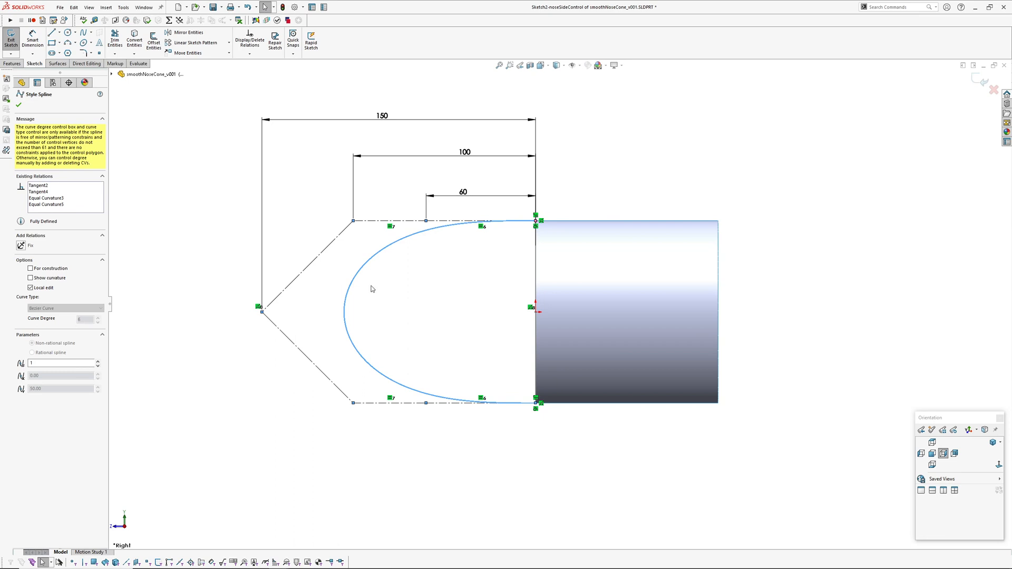
mouse_move(503, 252)
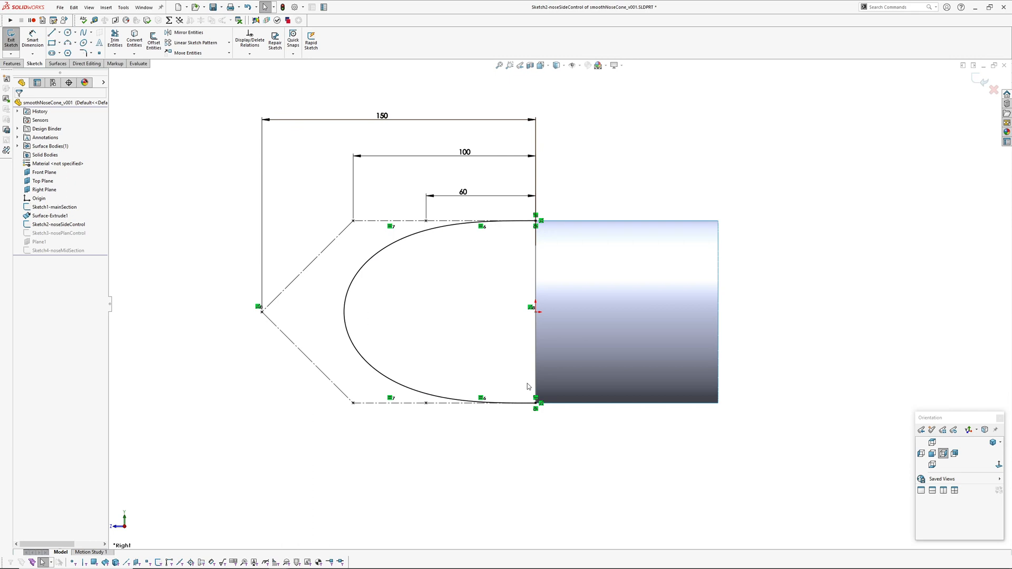
left_click(535, 322)
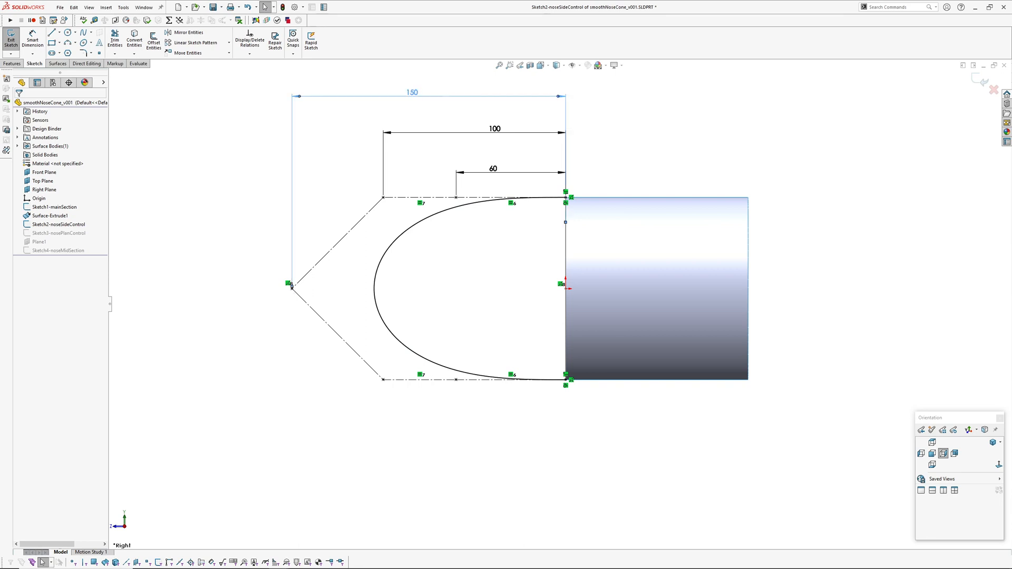
double_click(411, 92)
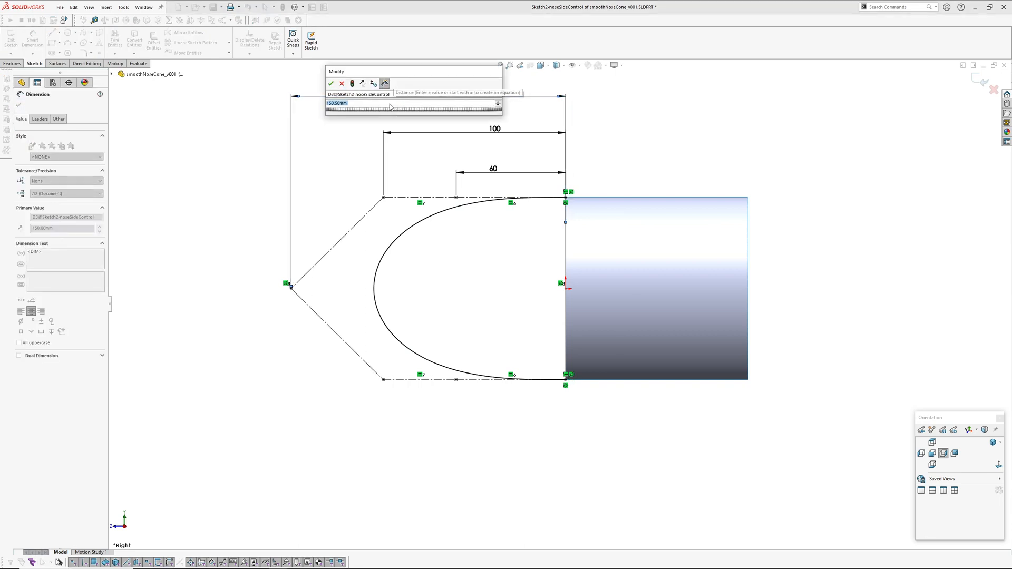
type("120")
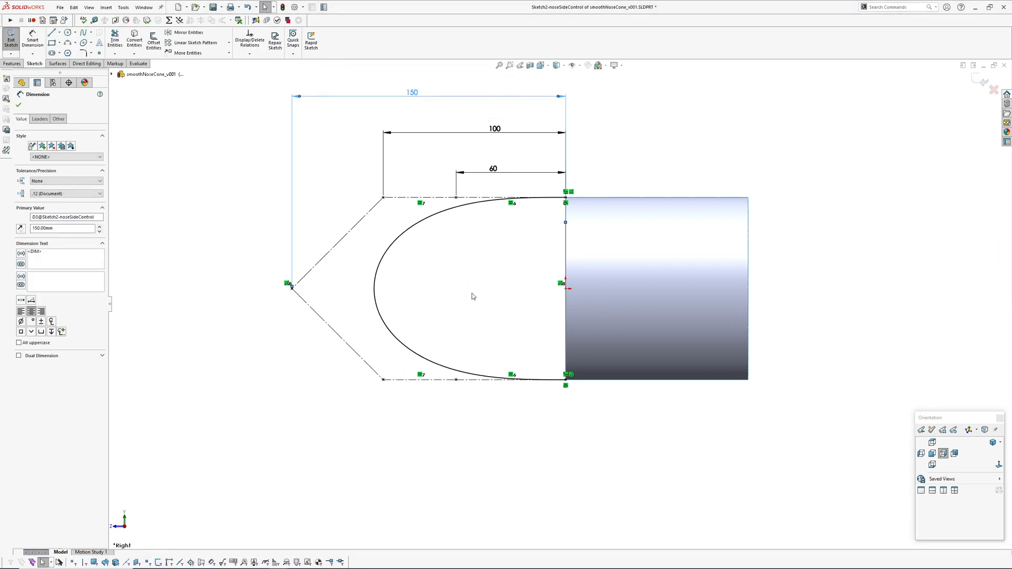
left_click(10, 39)
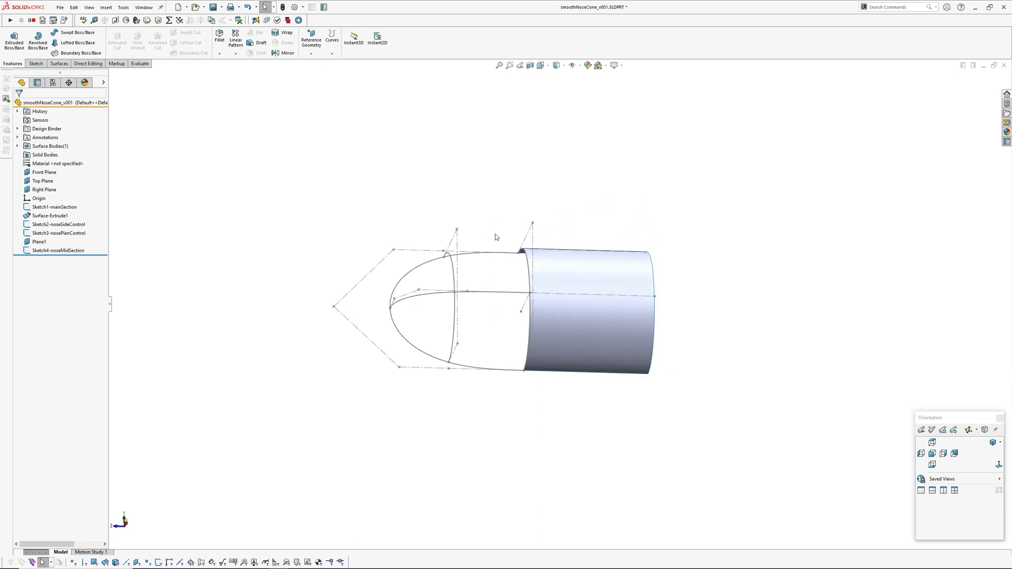
left_click(59, 233)
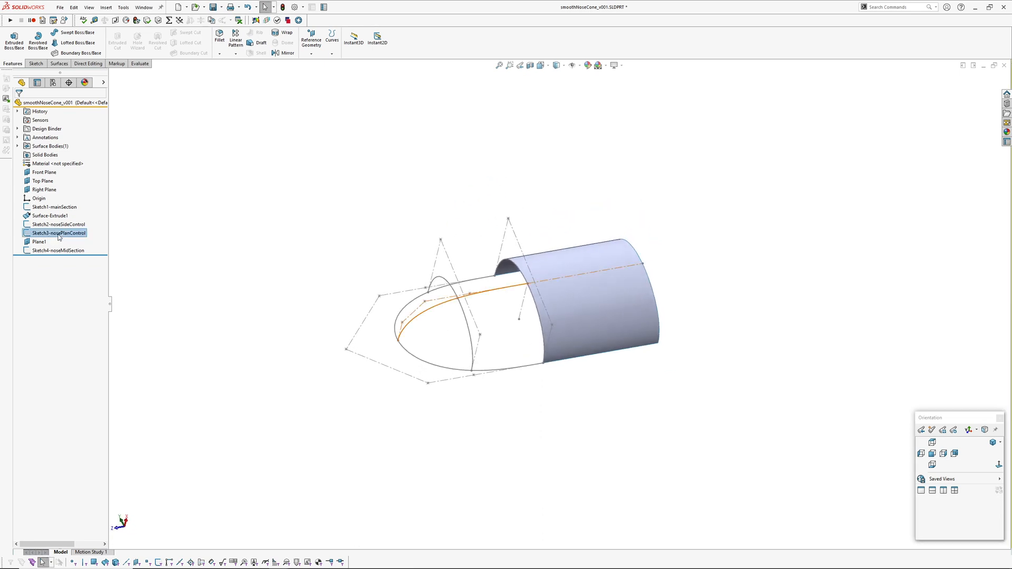
double_click(58, 233)
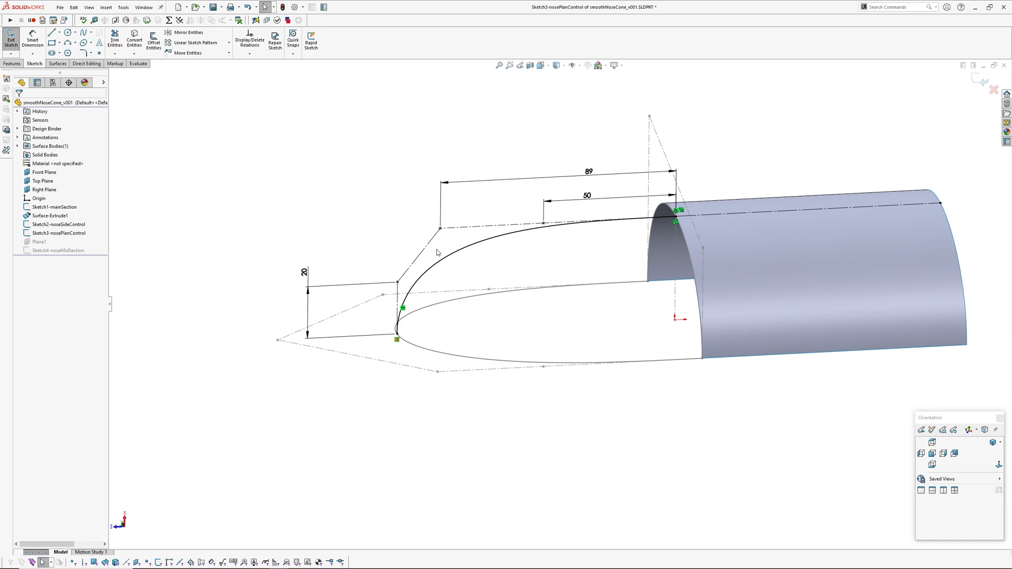
left_click(11, 38)
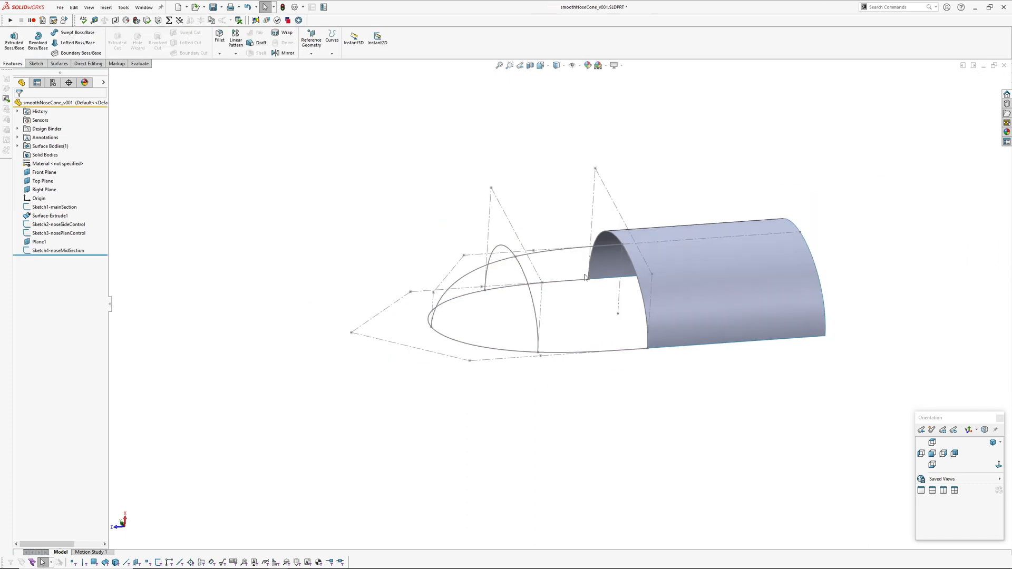
Step: Orbit around the nose curves and start a new sketch on the Right Plane
left_click_drag(584, 277, 525, 291)
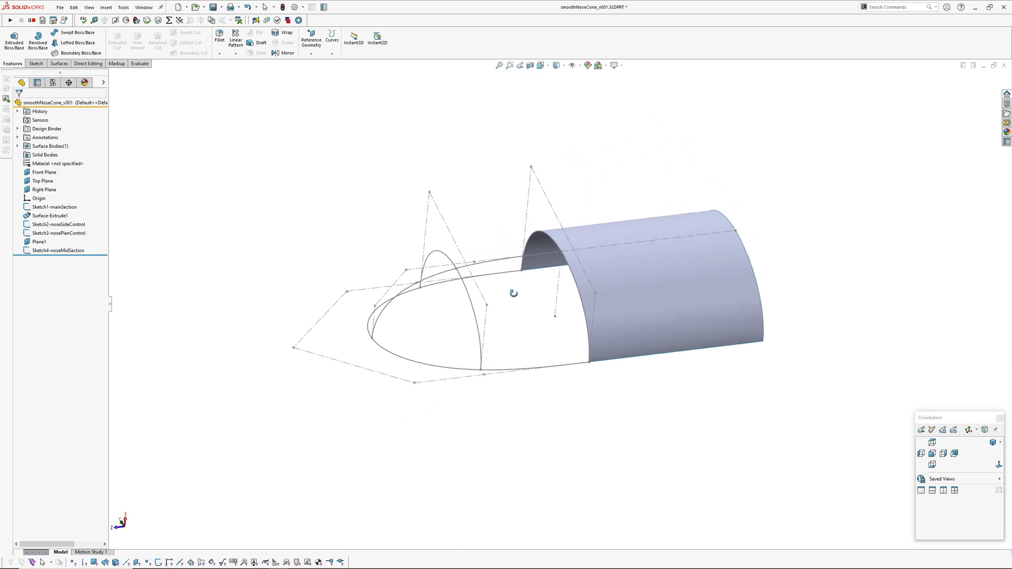
left_click_drag(513, 294, 507, 309)
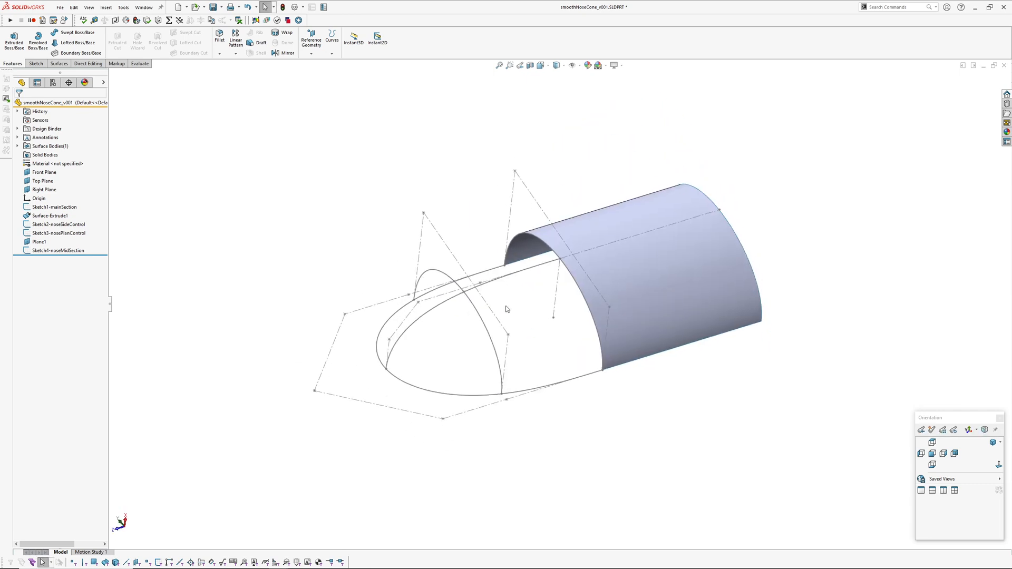
mouse_move(354, 39)
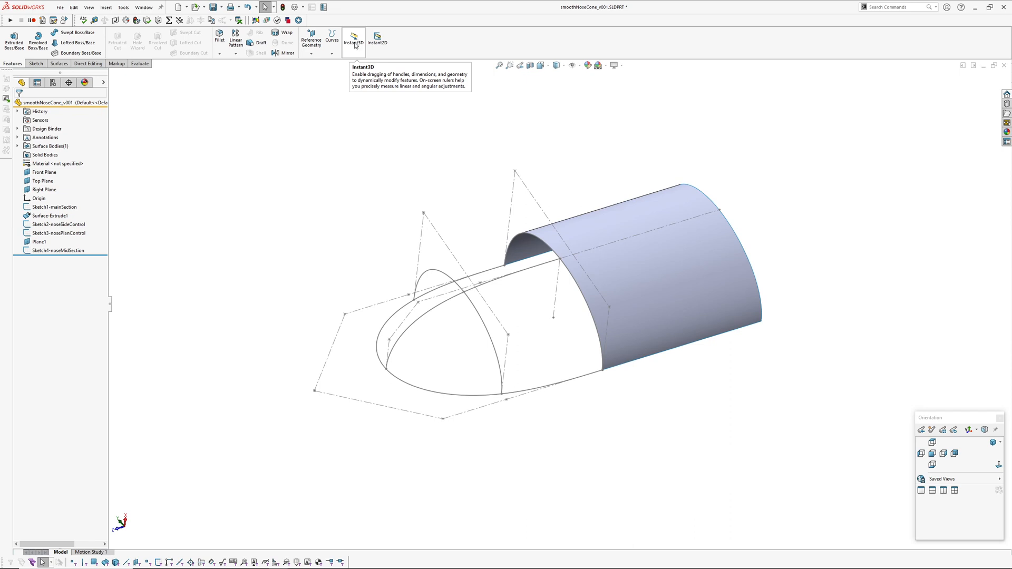
mouse_move(235, 270)
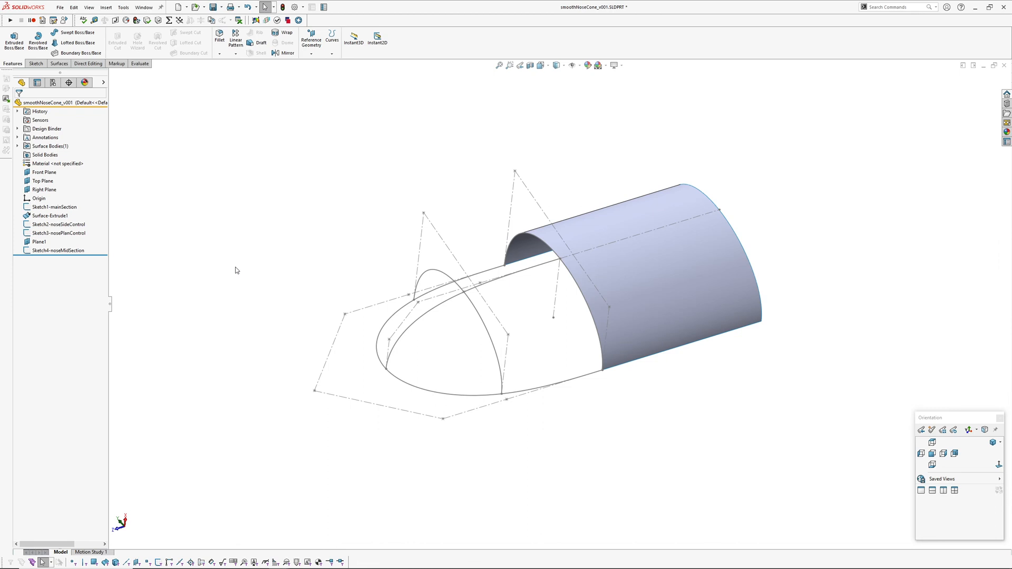
mouse_move(330, 225)
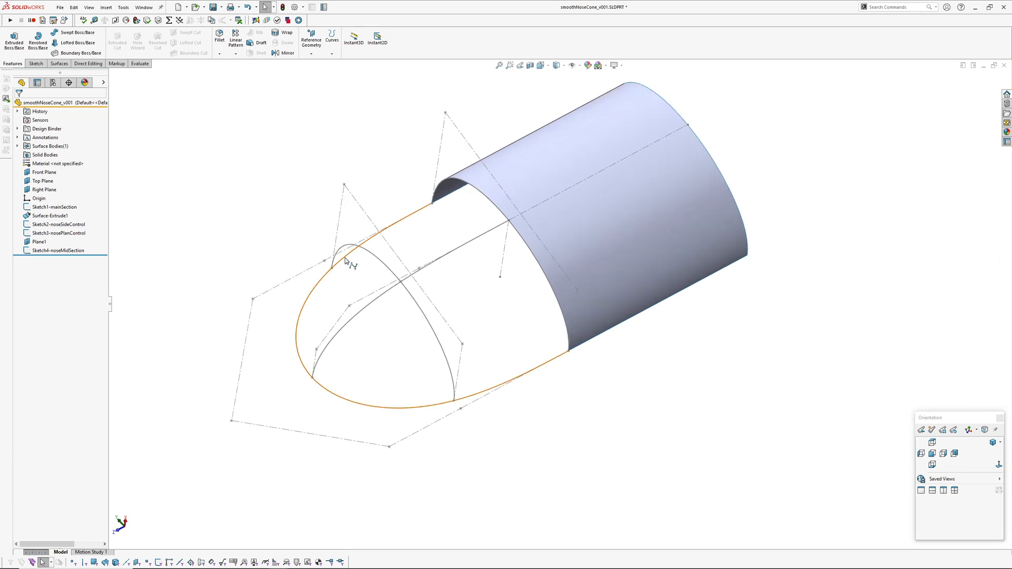
left_click(58, 224)
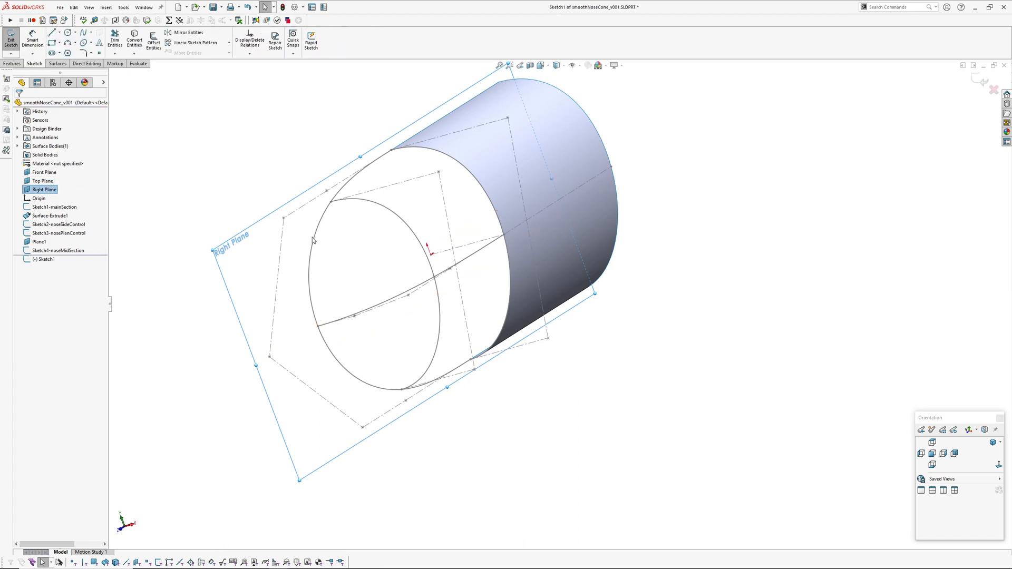
Step: Convert the nose outline into the sketch and split it, removing its constraints
left_click(58, 224)
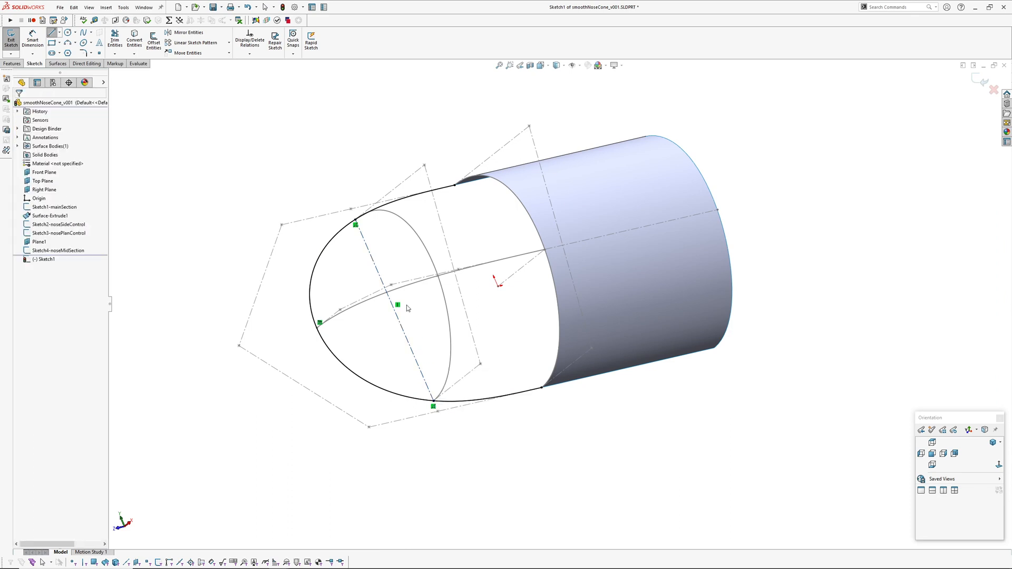
left_click(123, 8)
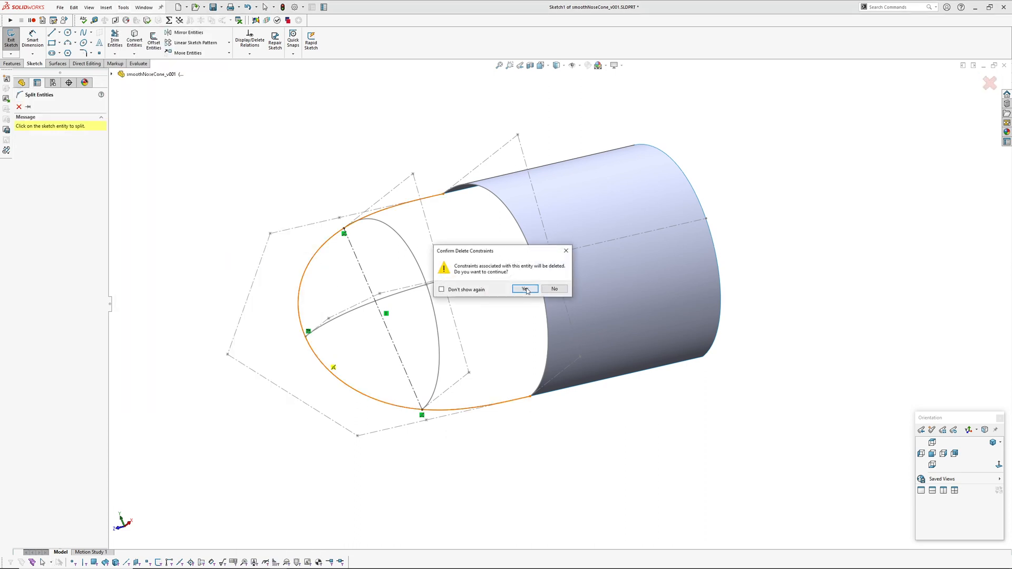
left_click(524, 289)
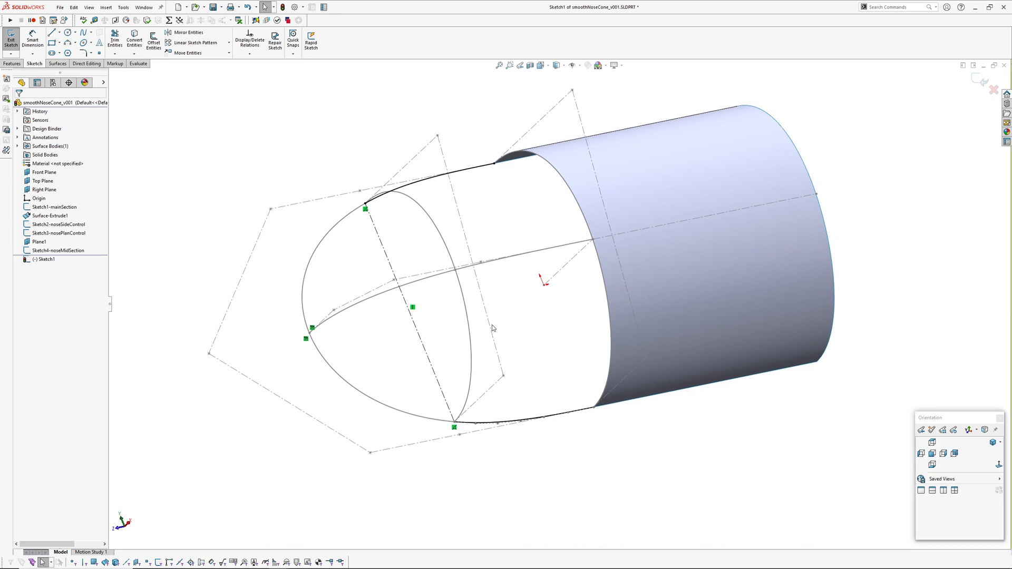
Step: Exit Sketch1 and hide the original nose outline sketch
left_click(11, 38)
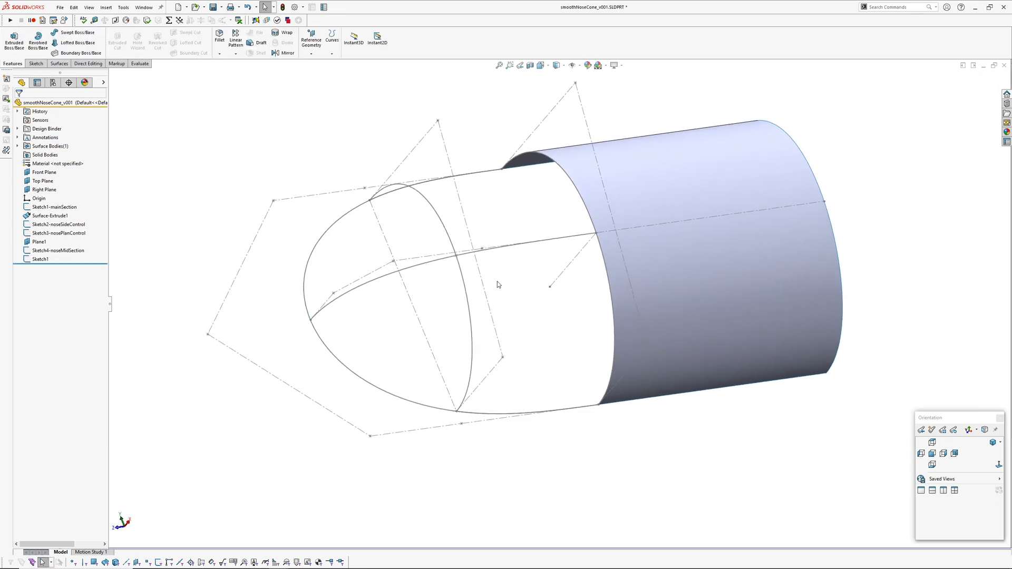
left_click(59, 224)
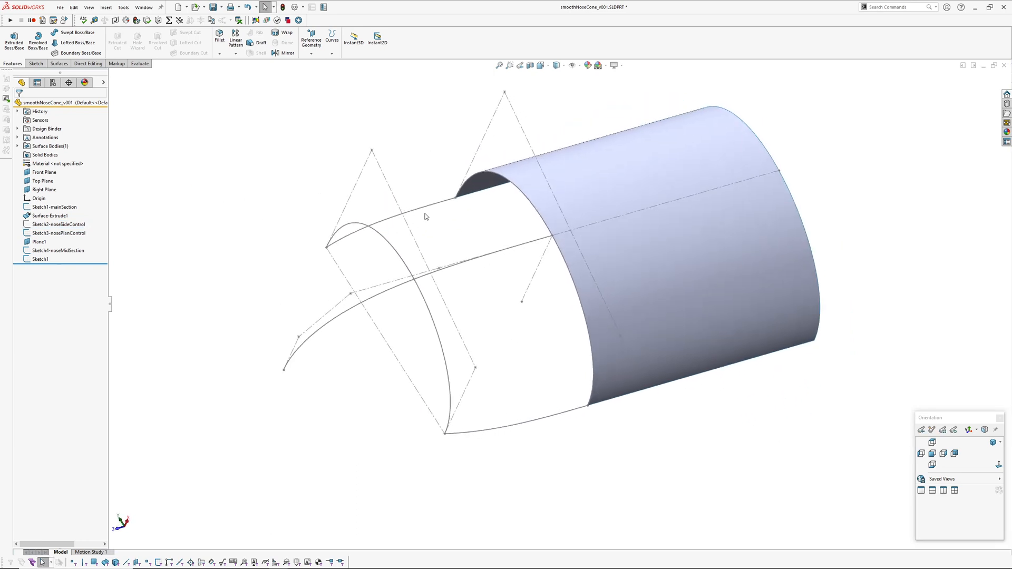
left_click(57, 232)
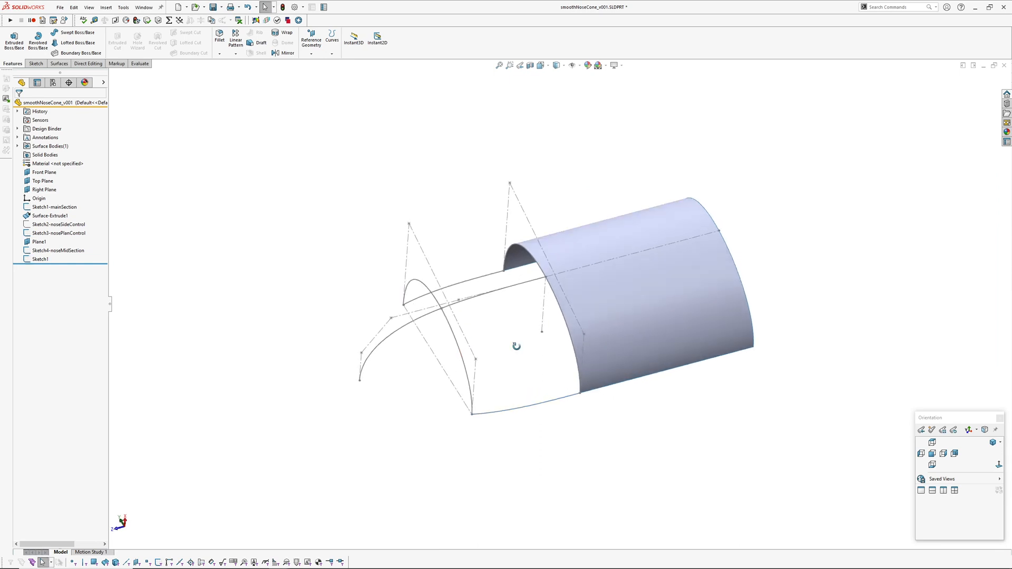
Step: Start Boundary-Surface1 over the nose side with its edge tangent to the cylinder face
left_click(105, 8)
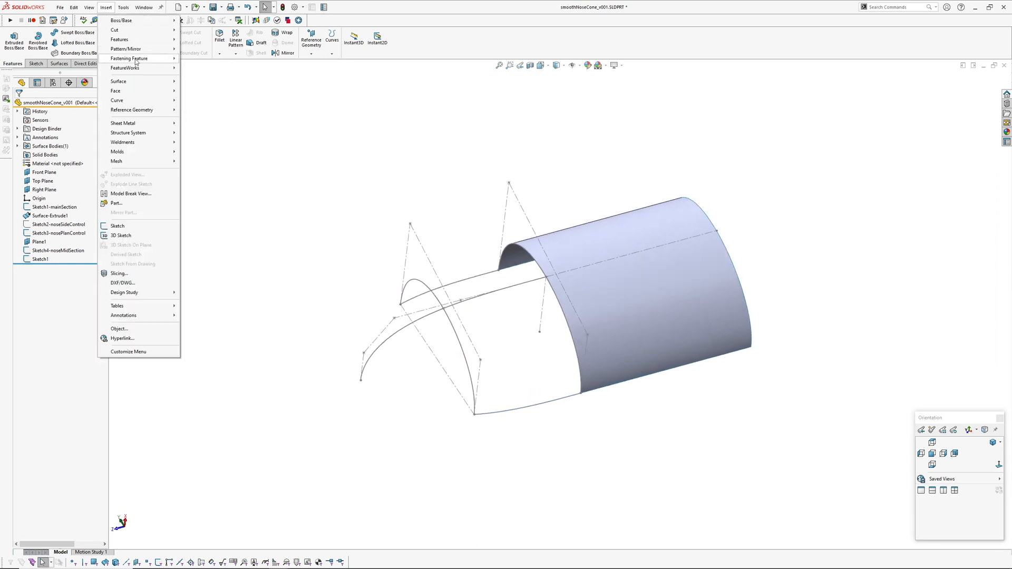
left_click(118, 81)
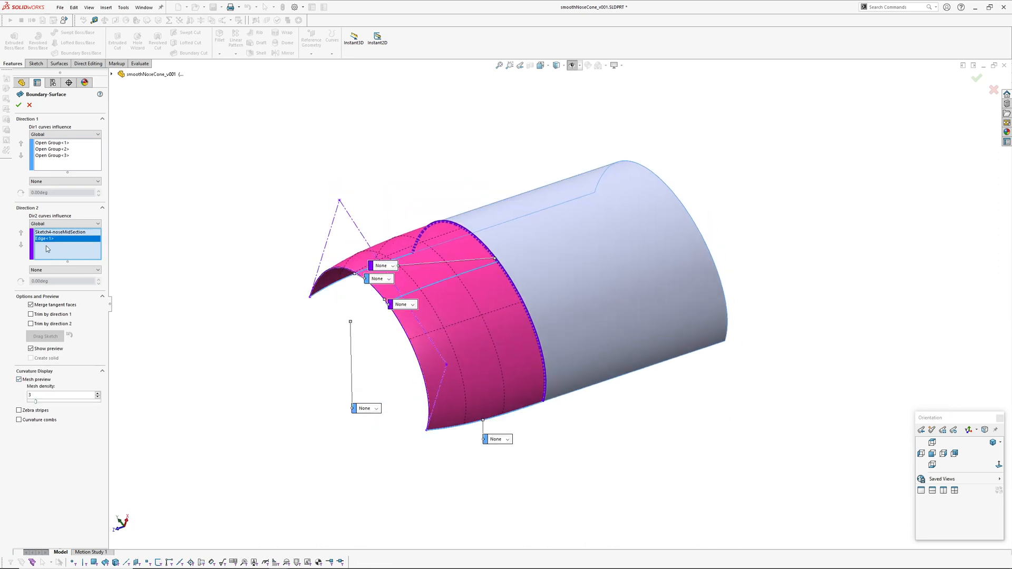
left_click(65, 270)
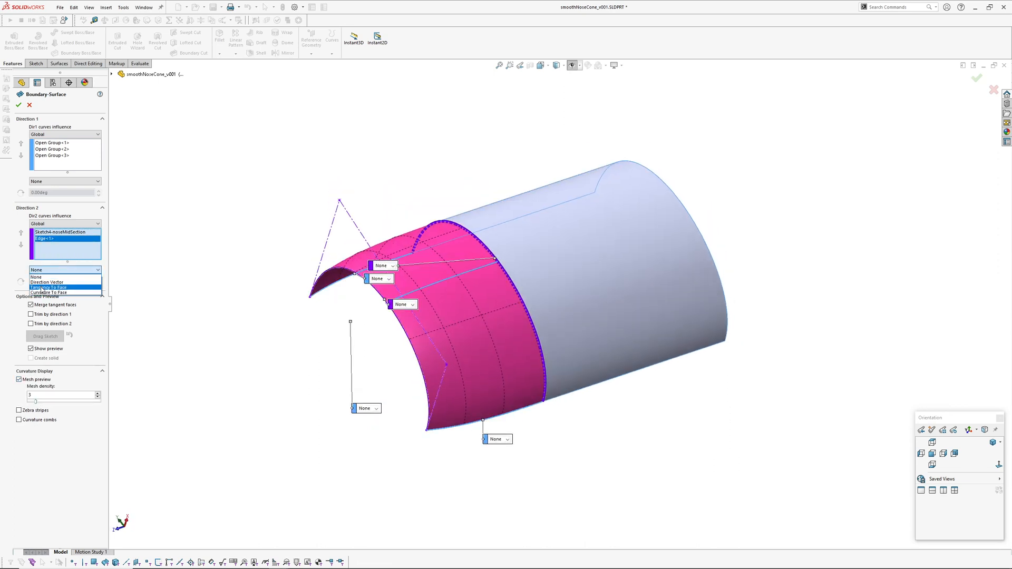
left_click(48, 286)
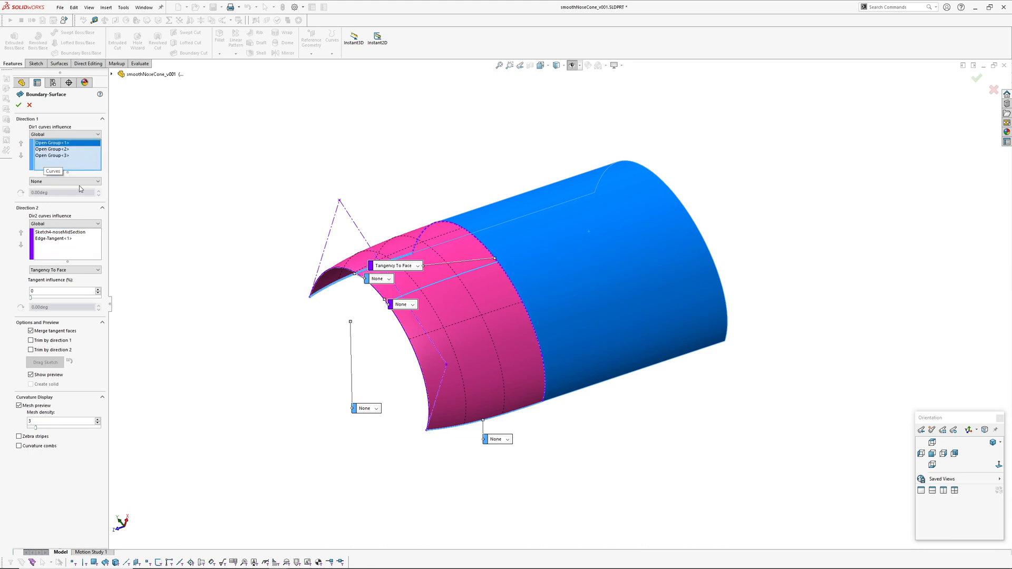
Step: Set curve groups 1 and 3 to Direction Vector along the Right Plane and accept the surface
left_click(64, 180)
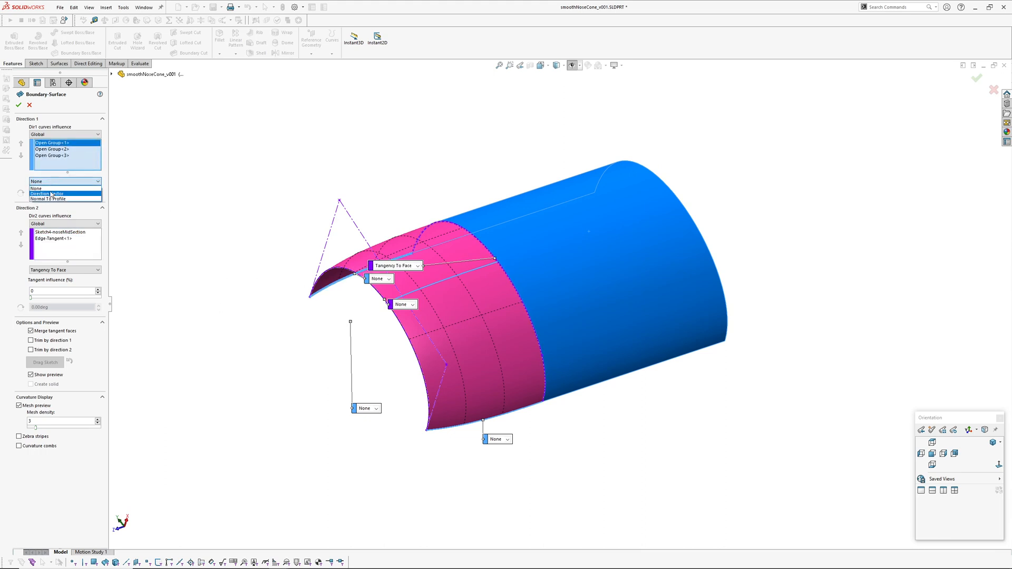
left_click(46, 193)
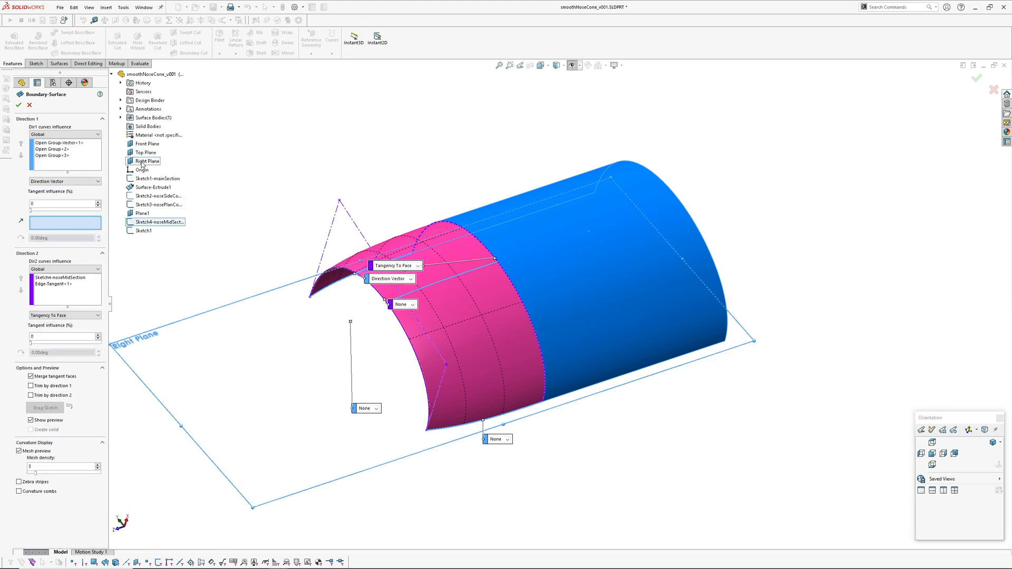
left_click(51, 154)
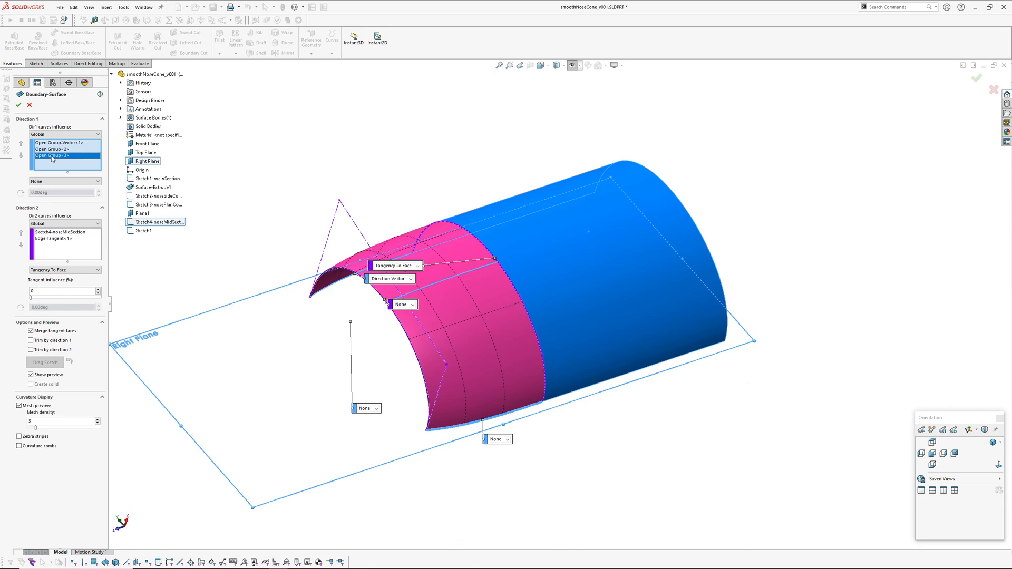
left_click(61, 181)
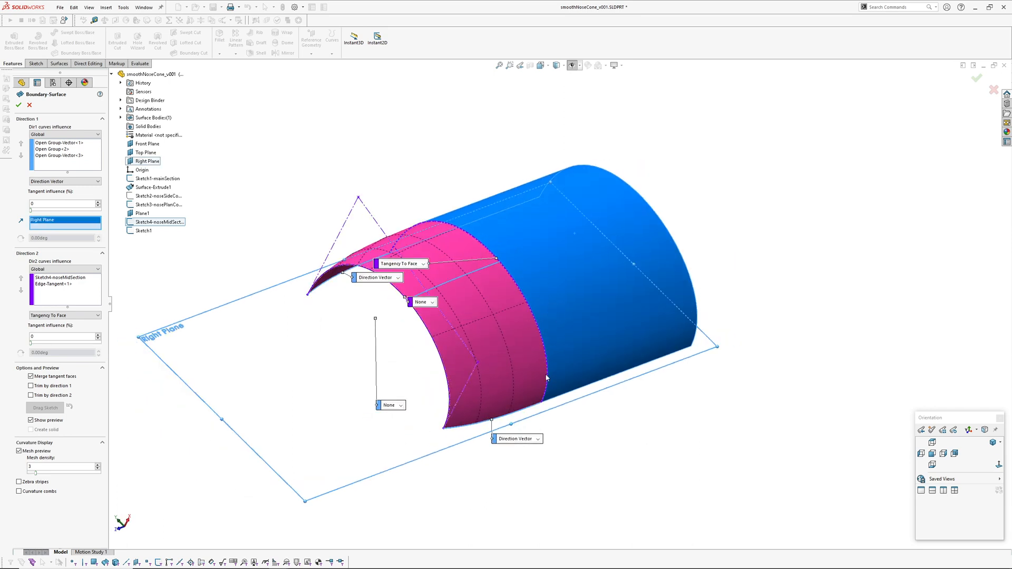
left_click(61, 281)
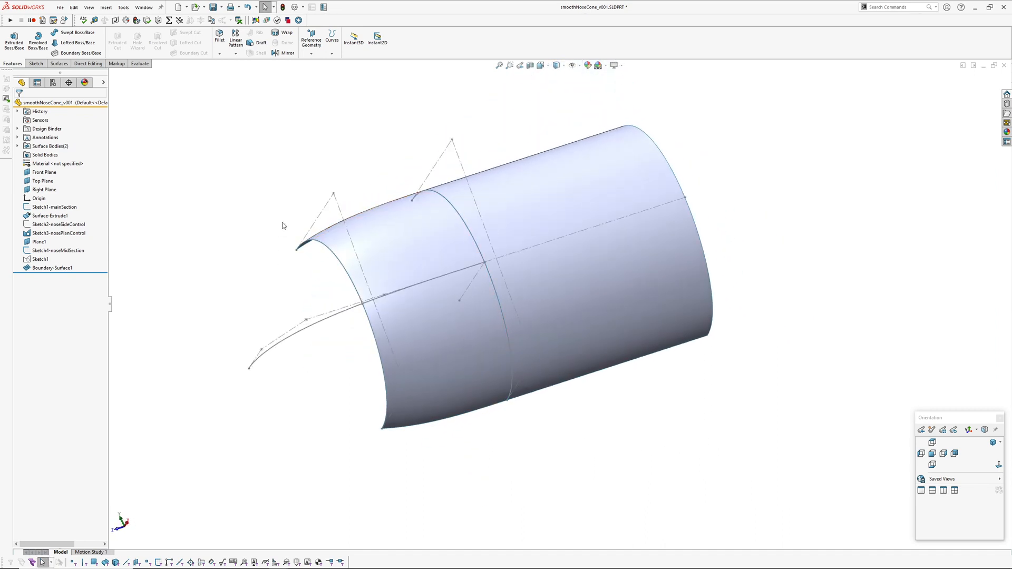
Step: Show the nose outline sketch and orbit toward the open nose end
left_click(60, 223)
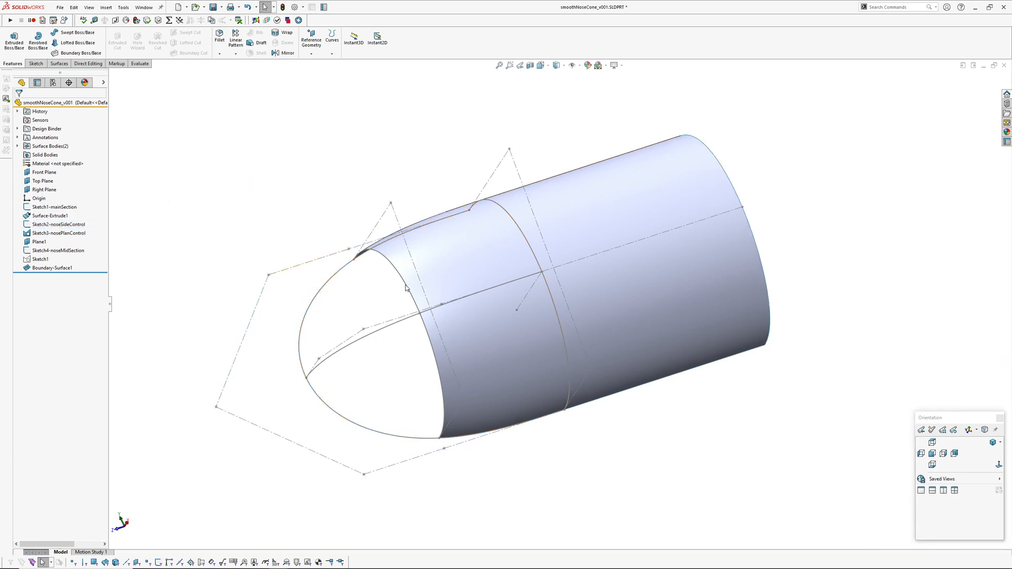
left_click_drag(407, 286, 461, 292)
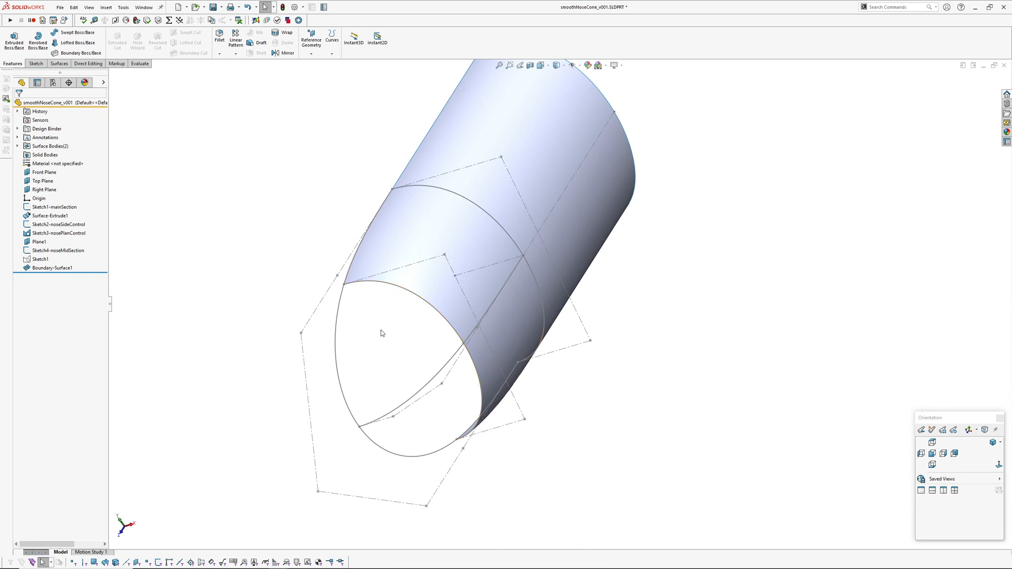
mouse_move(396, 314)
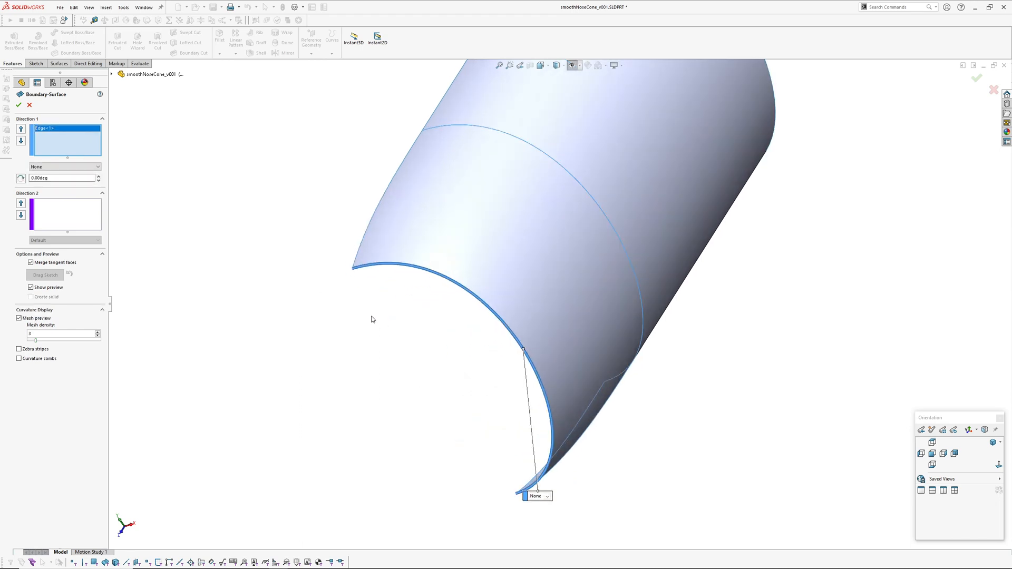
Step: Build Boundary-Surface2 capping the nose, tangent to the side face with Right Plane direction vector
right_click(371, 319)
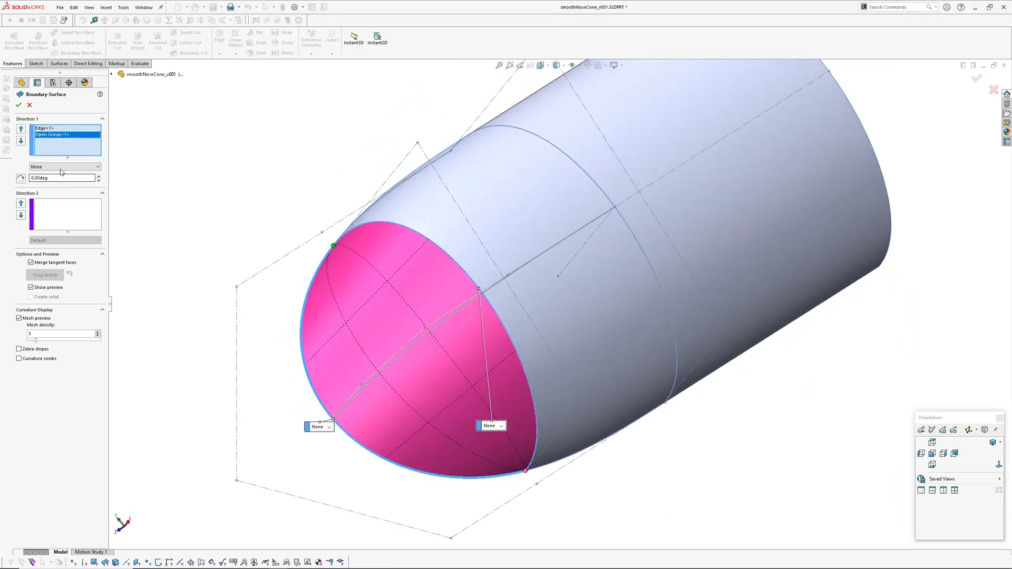
left_click(63, 167)
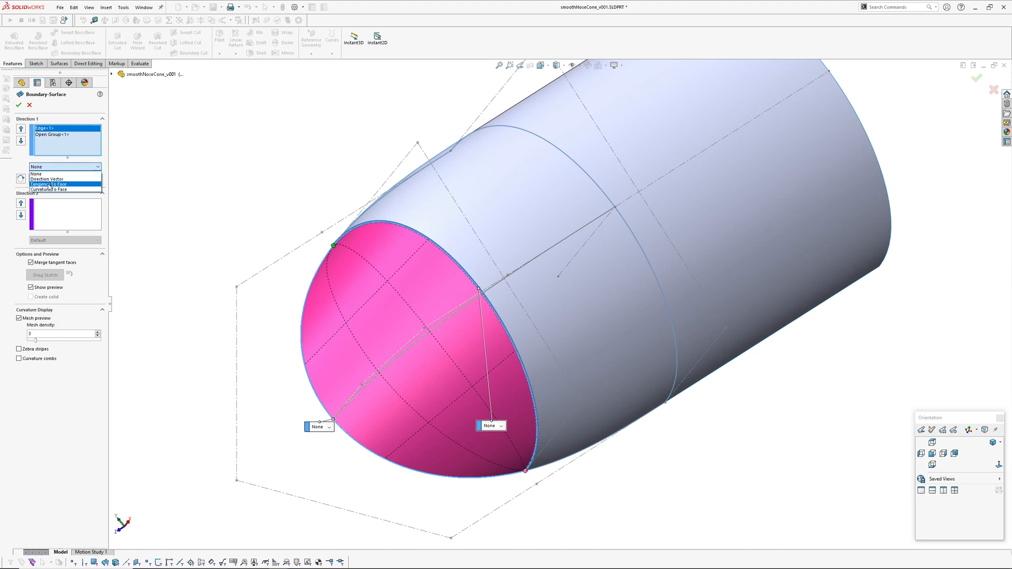
left_click(47, 183)
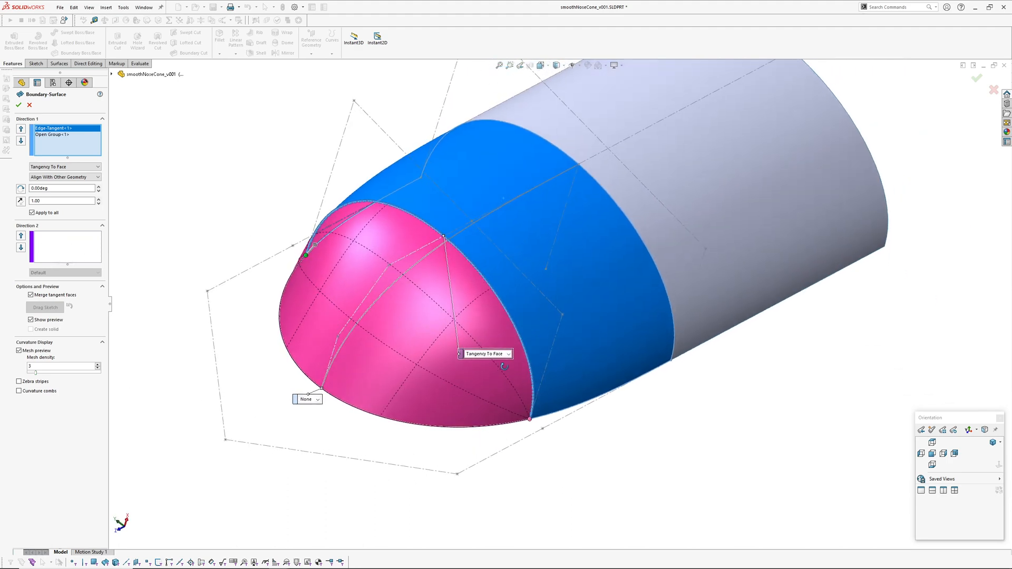
left_click(64, 167)
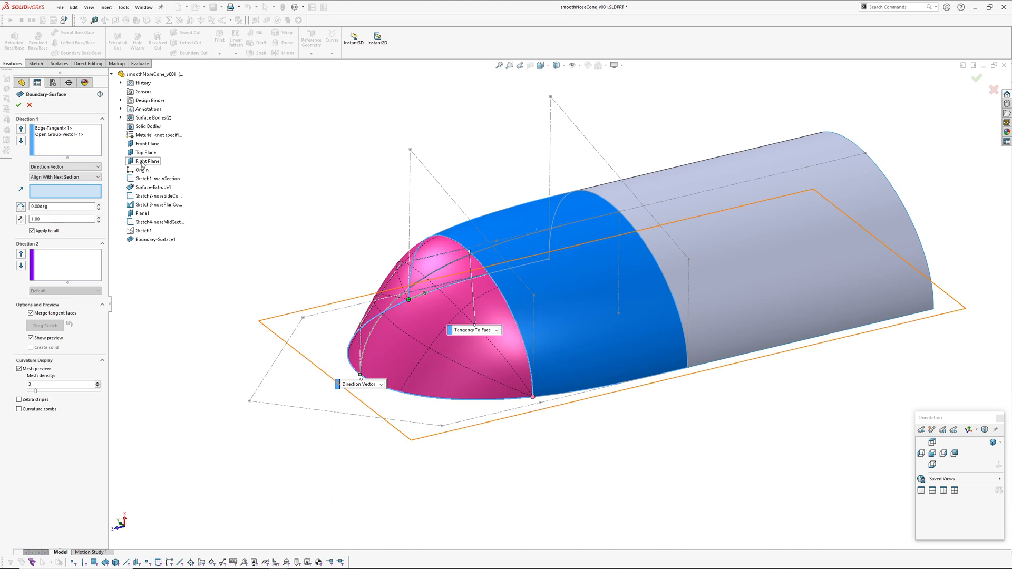
left_click(148, 160)
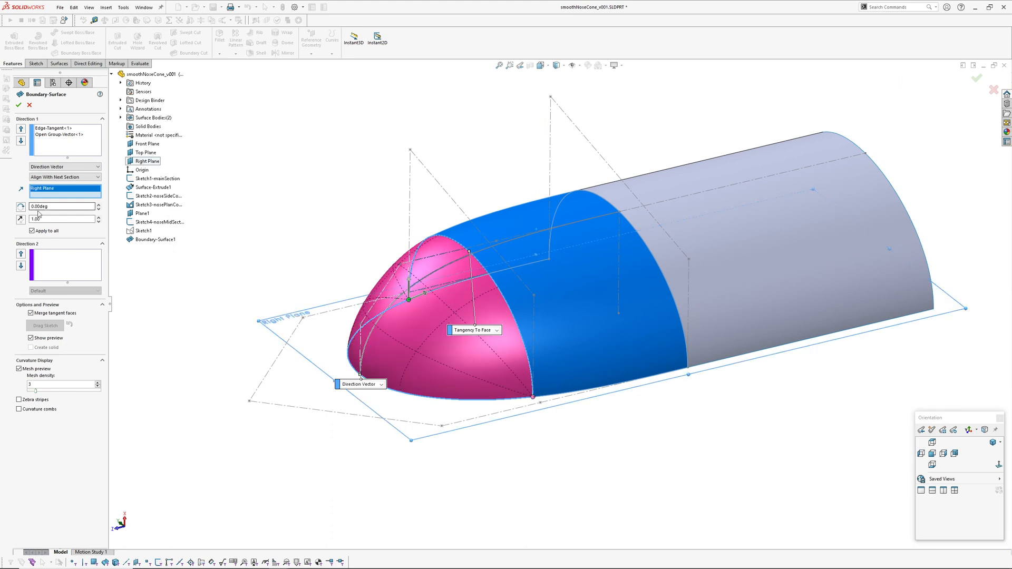
left_click(18, 105)
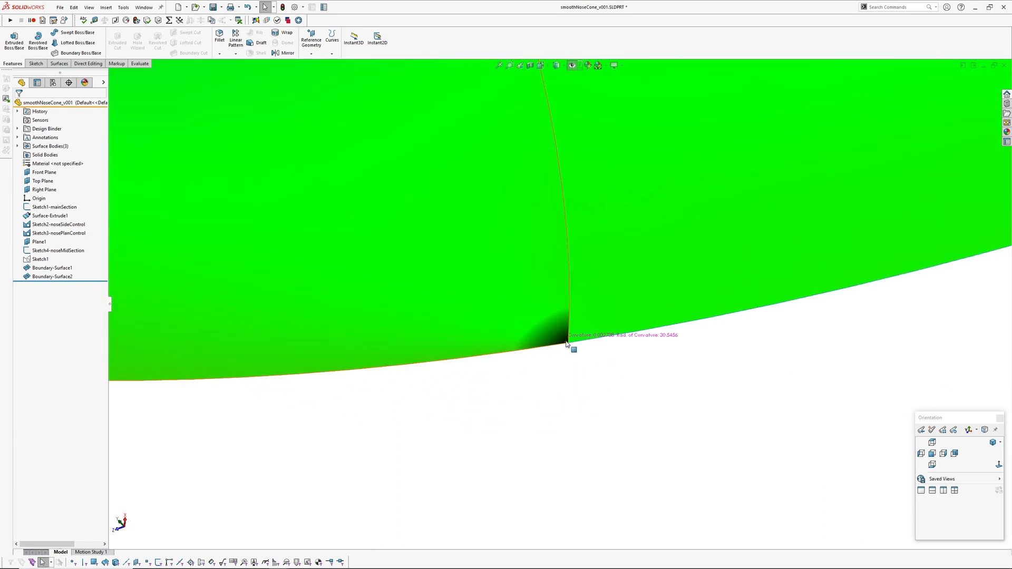
Step: Create a 10 mm offset of the nose surfaces, then re-edit and accept the offset again
left_click(572, 64)
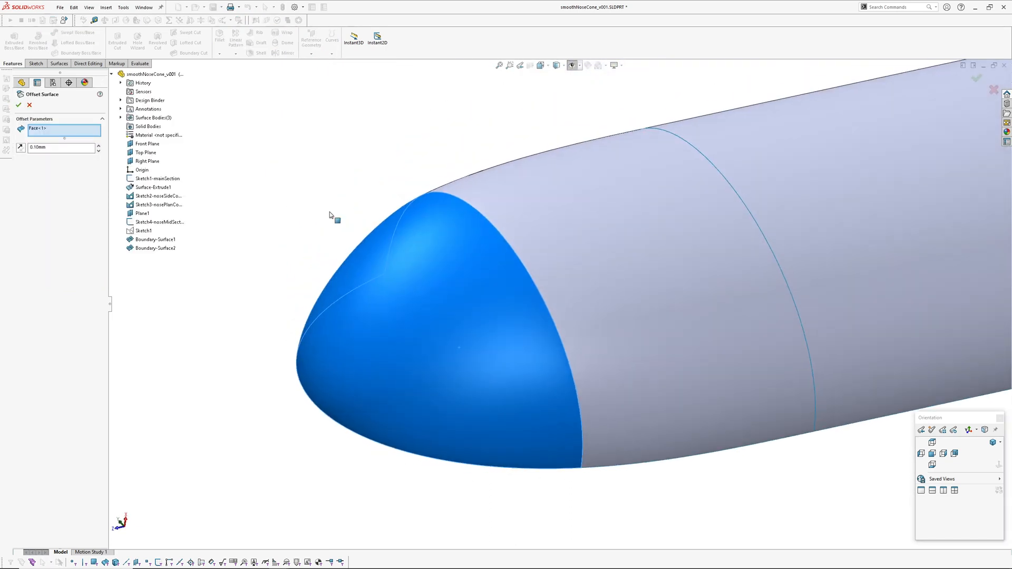
type("0.00mm")
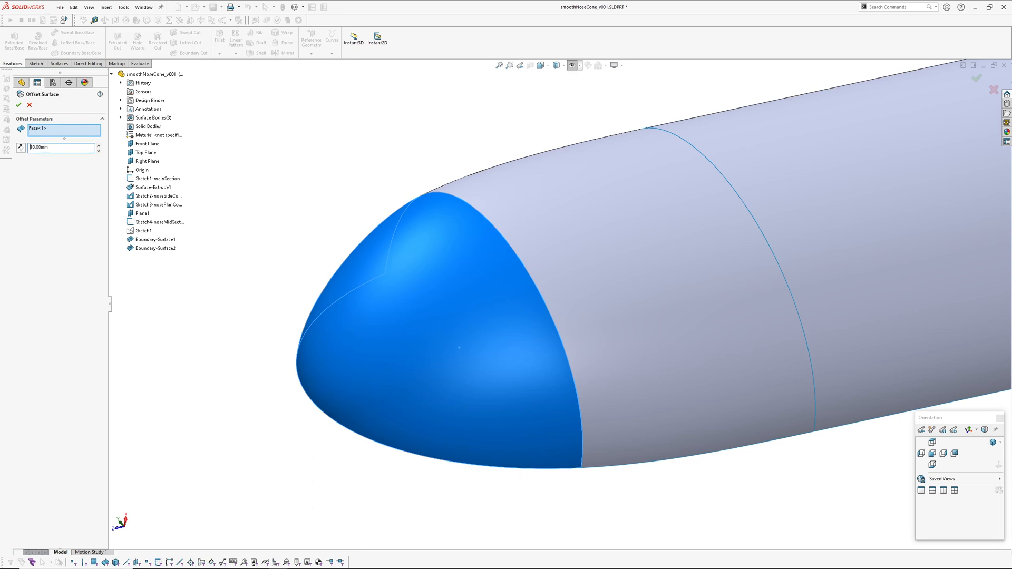
type("10.00mm")
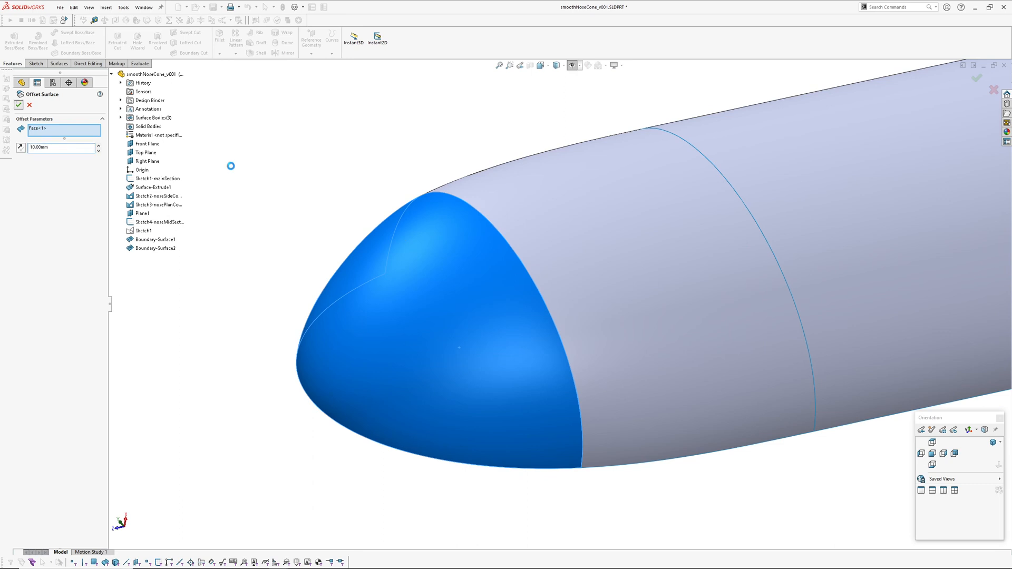
left_click(18, 105)
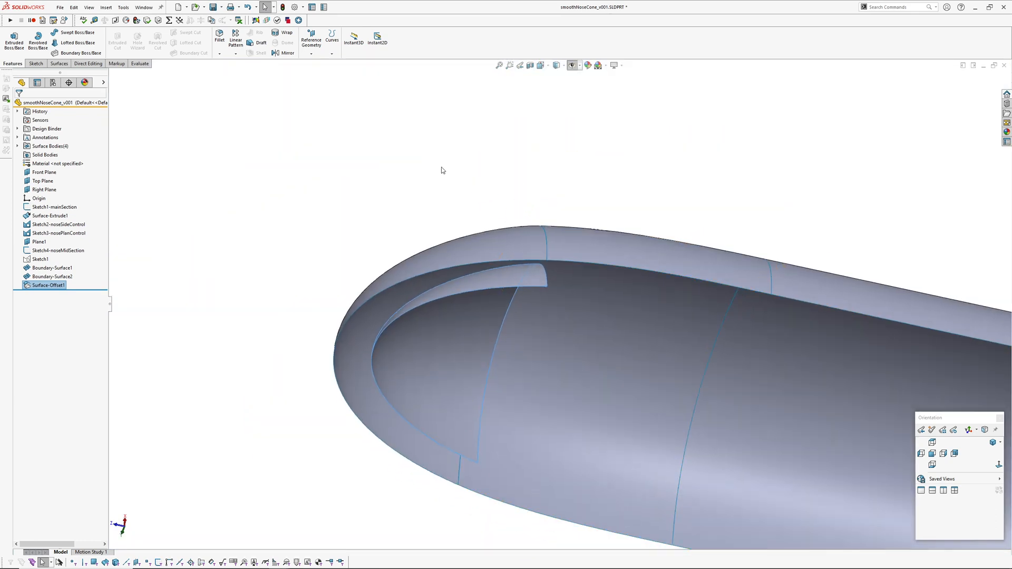
double_click(47, 285)
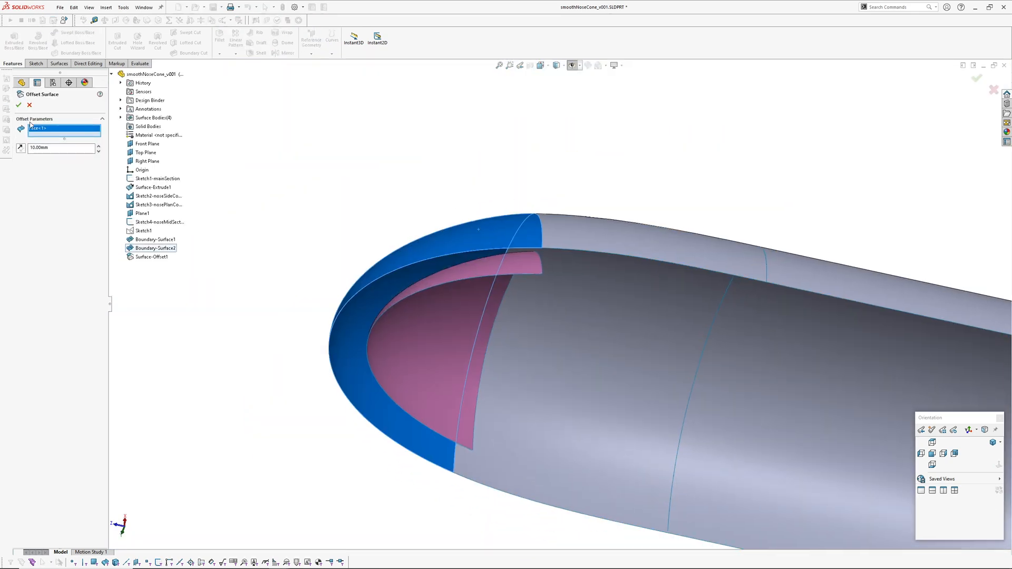
left_click(19, 105)
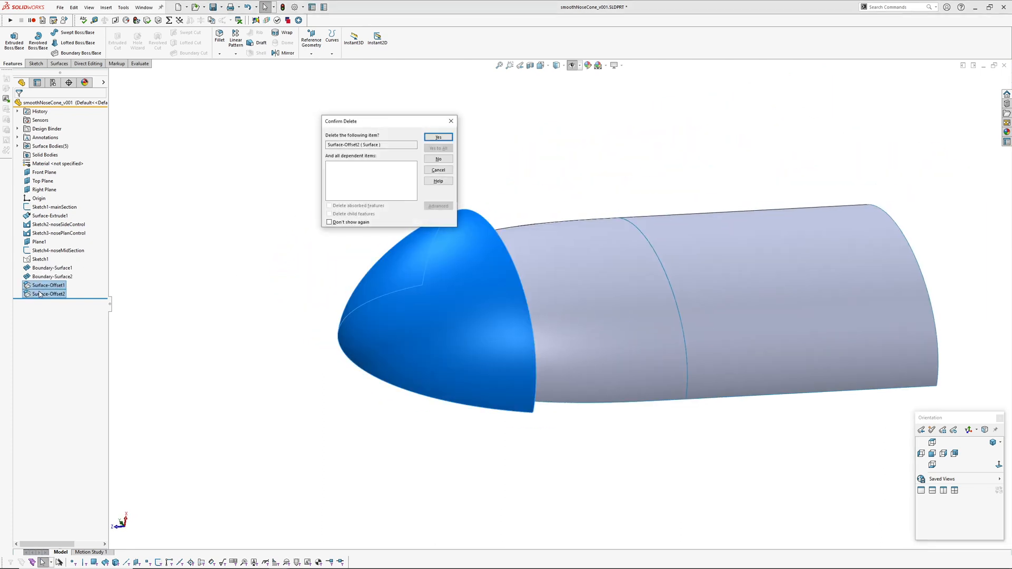
Step: Confirm deleting the offset surfaces and remove Boundary-Surface2
left_click(437, 136)
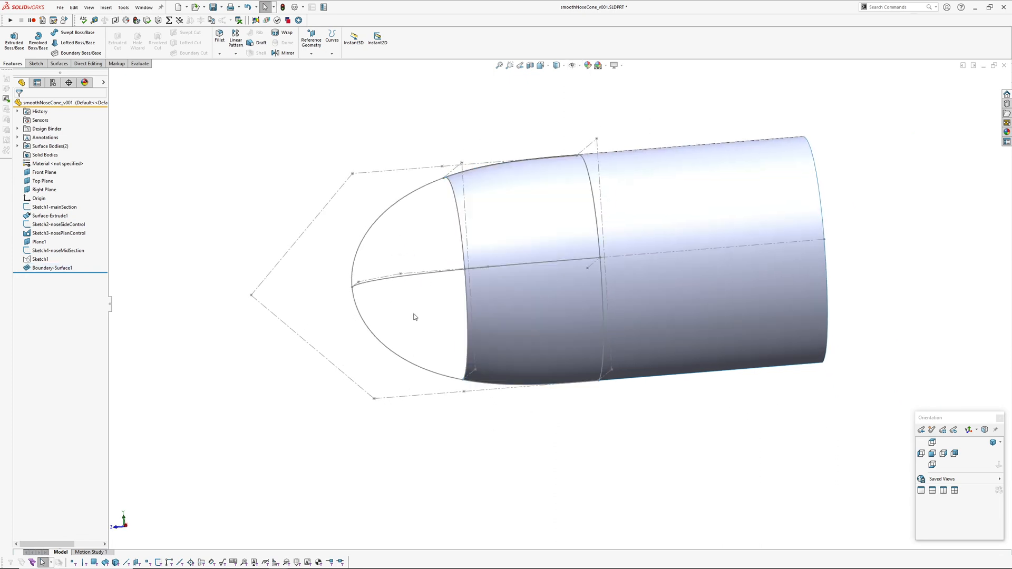
left_click(45, 189)
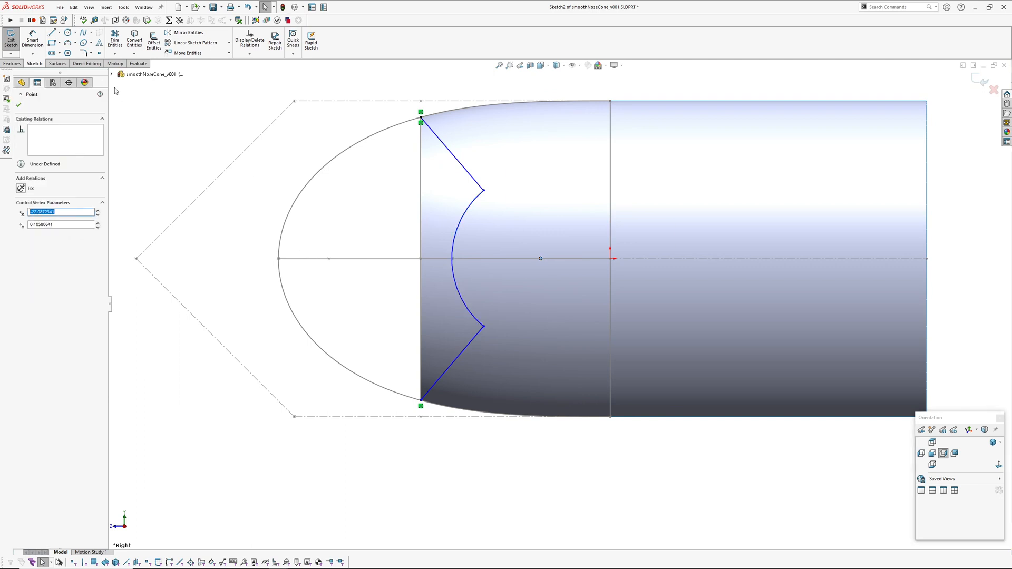
Step: Dimension the notched profile with 50° and 40 until fully defined, then exit Sketch2
left_click(111, 74)
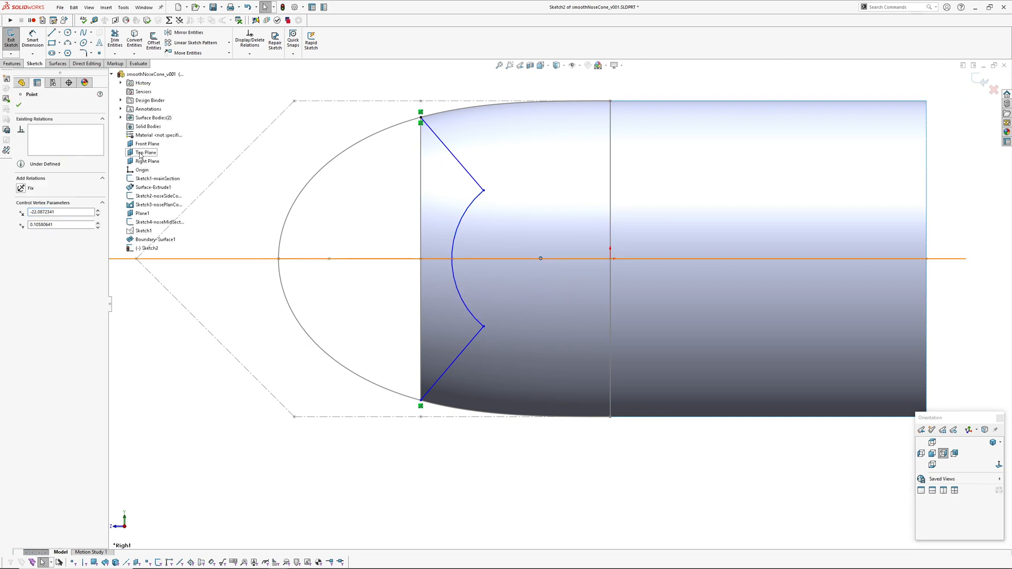
left_click(148, 152)
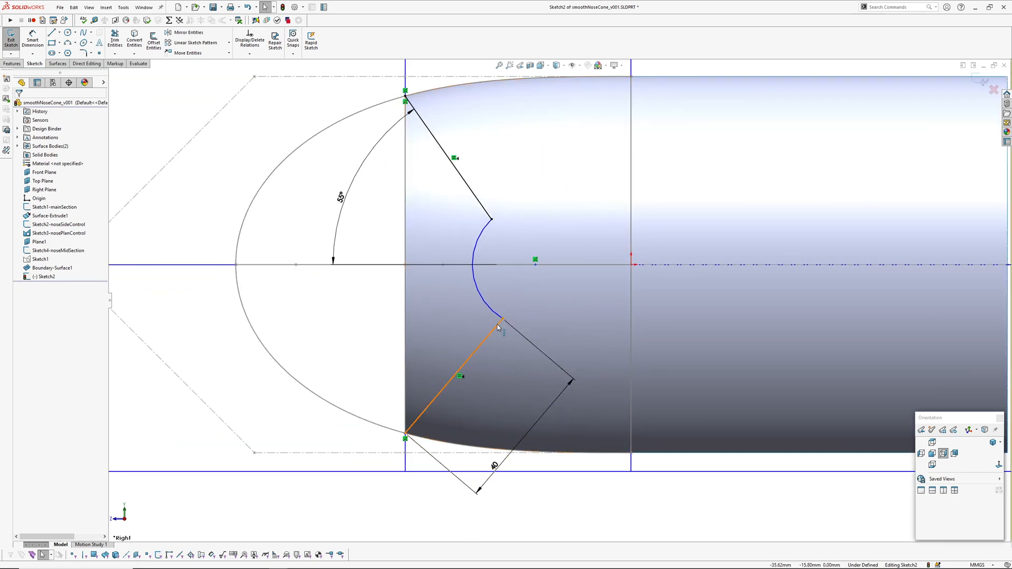
left_click(497, 327)
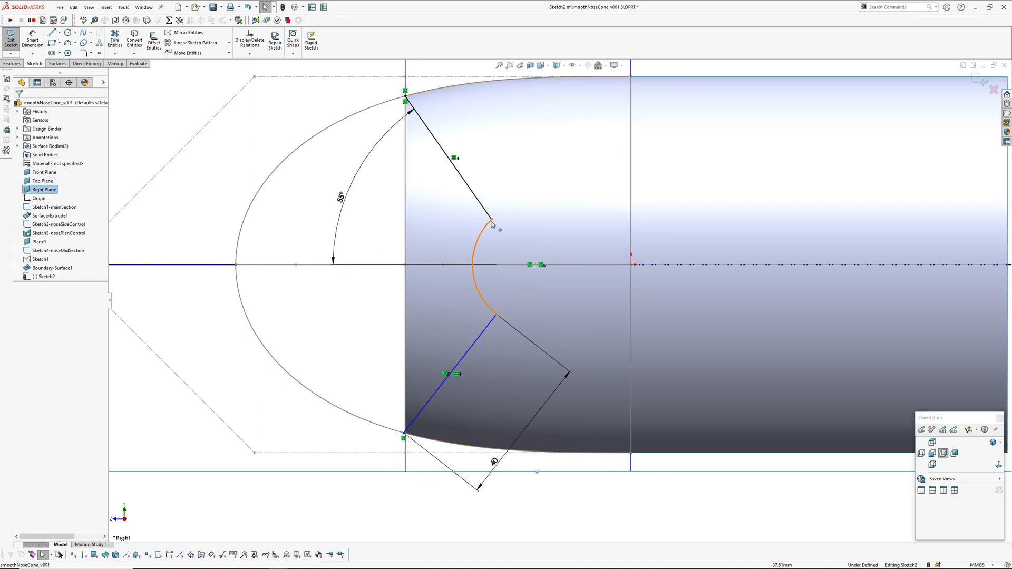
left_click(490, 220)
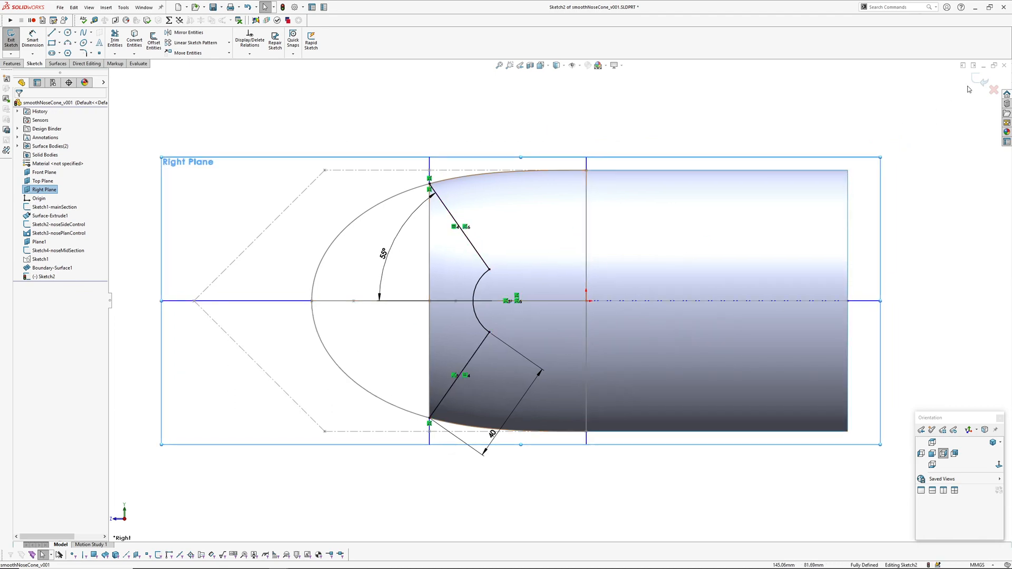
left_click(10, 39)
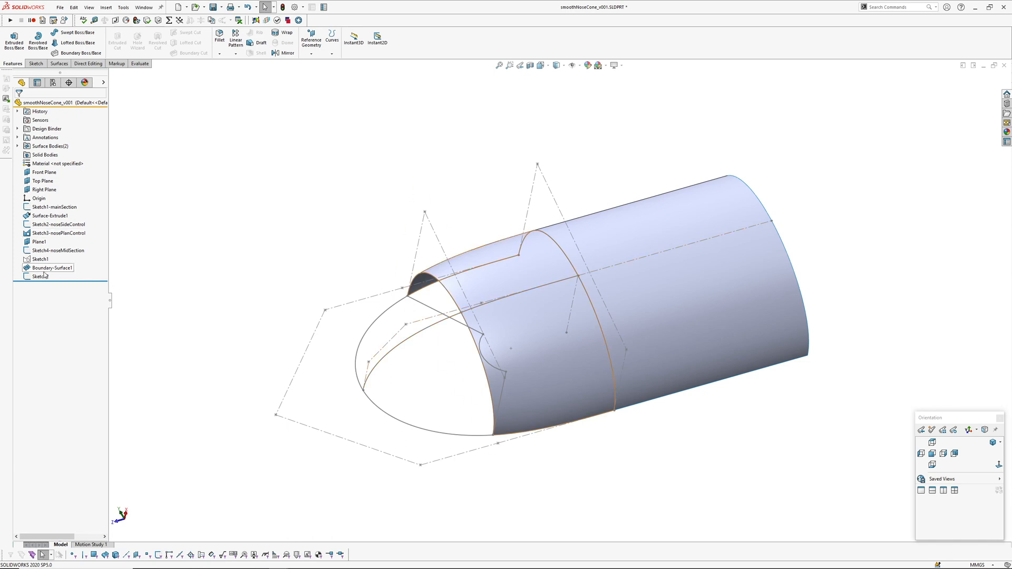
Step: Trim the side surface with Sketch2, removing the notched region to leave an opening
left_click(106, 7)
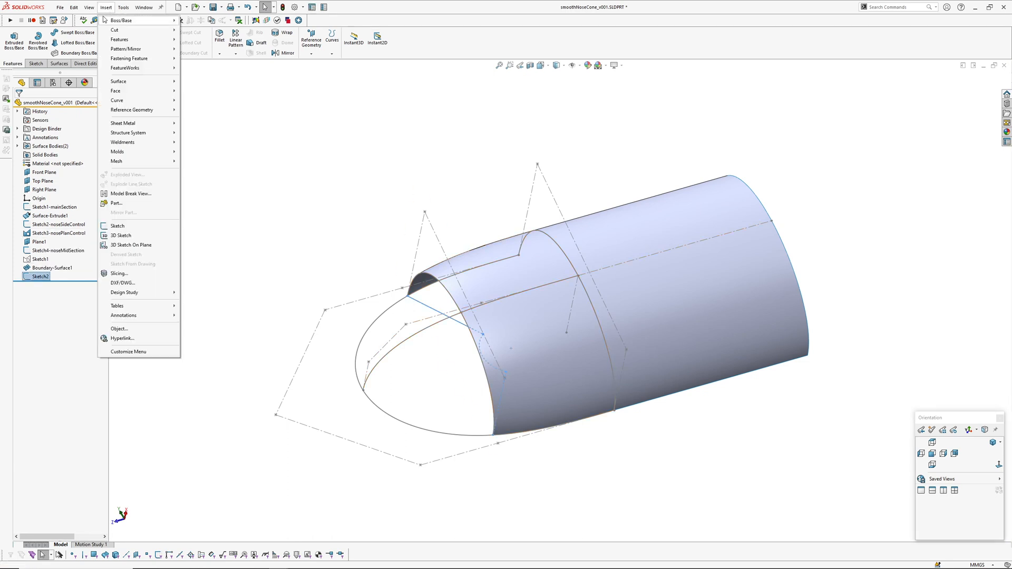
mouse_move(119, 81)
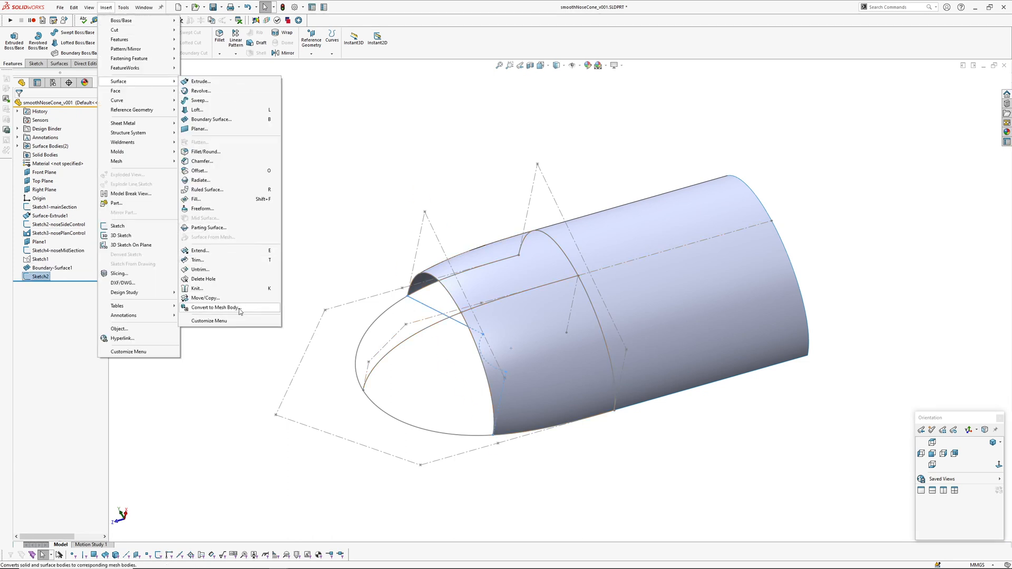
left_click(197, 259)
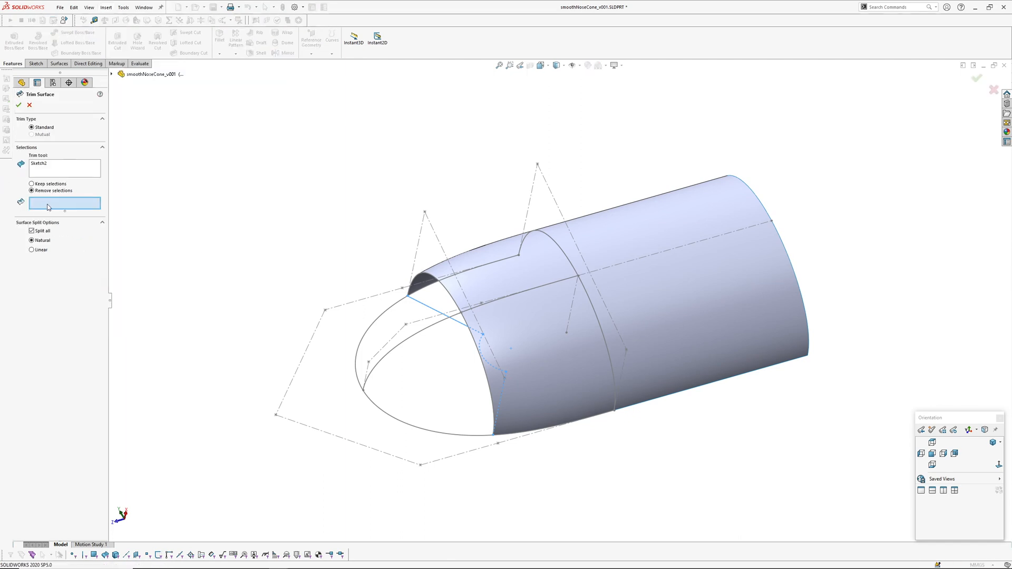
left_click(502, 352)
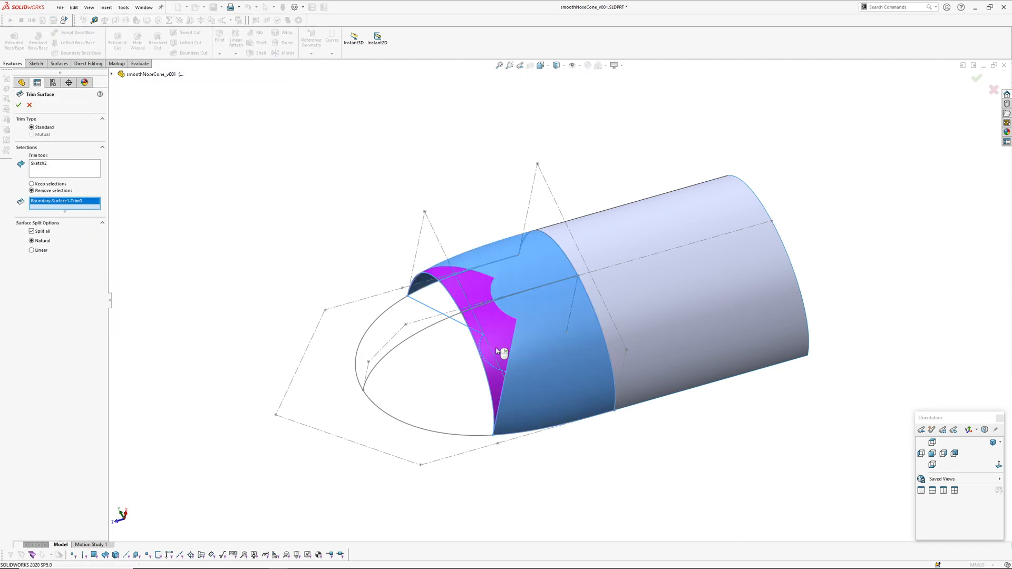
left_click(18, 104)
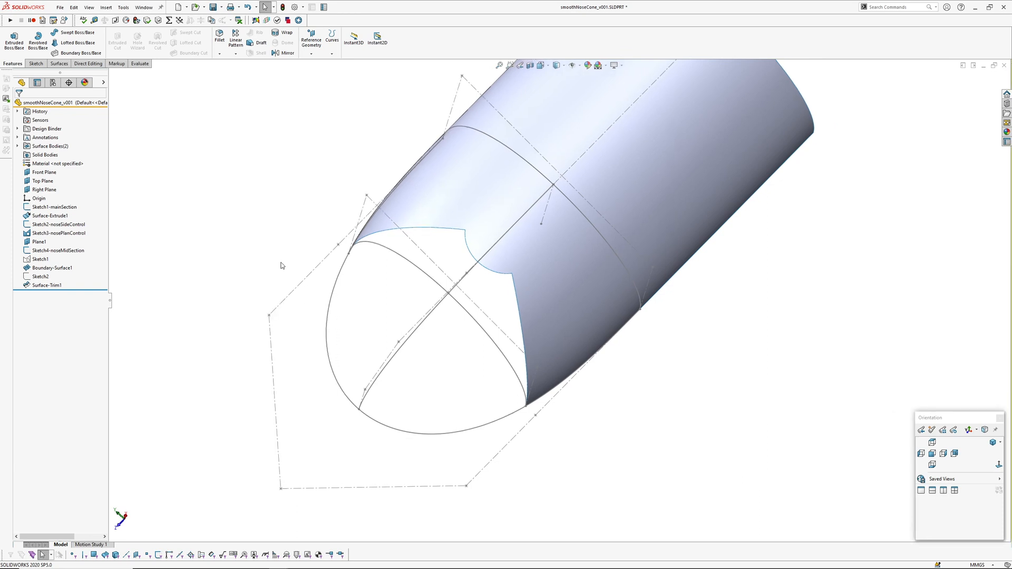
mouse_move(227, 214)
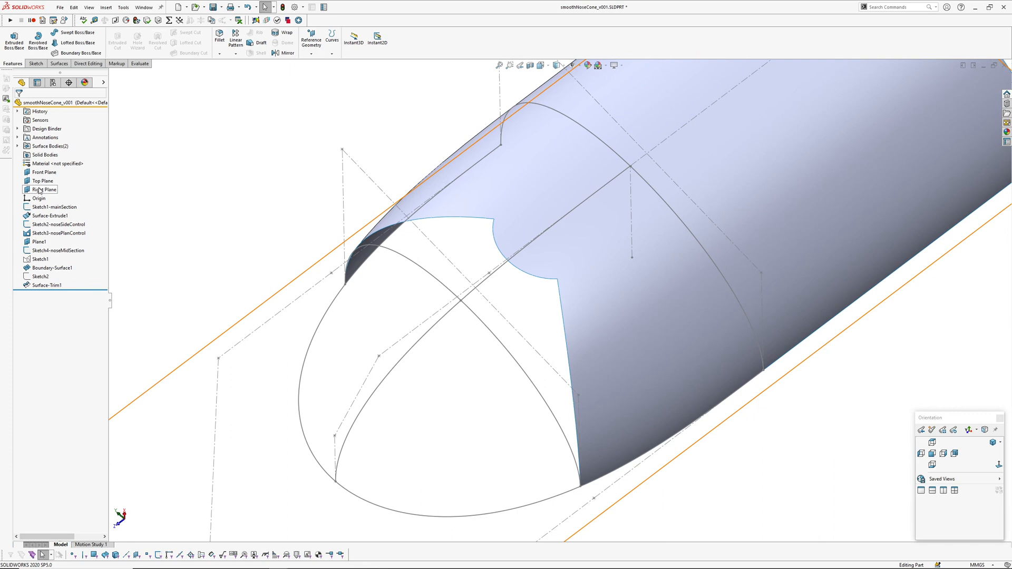
left_click(42, 180)
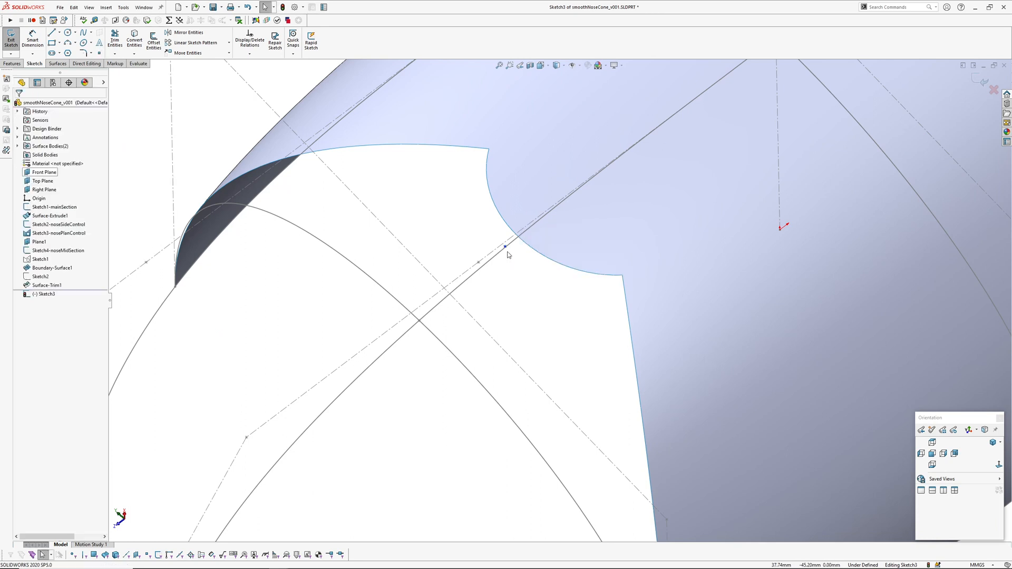
Step: Begin a Boundary Surface feature to fill the notched nose opening
left_click(505, 247)
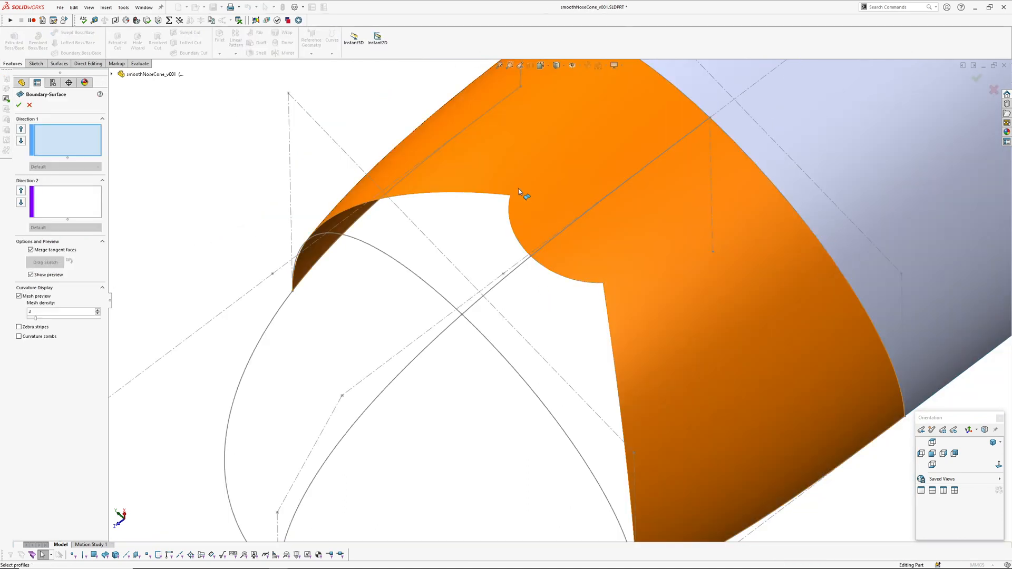
Step: Pick the hidden edge behind the surface via Select Other as a boundary curve
right_click(523, 194)
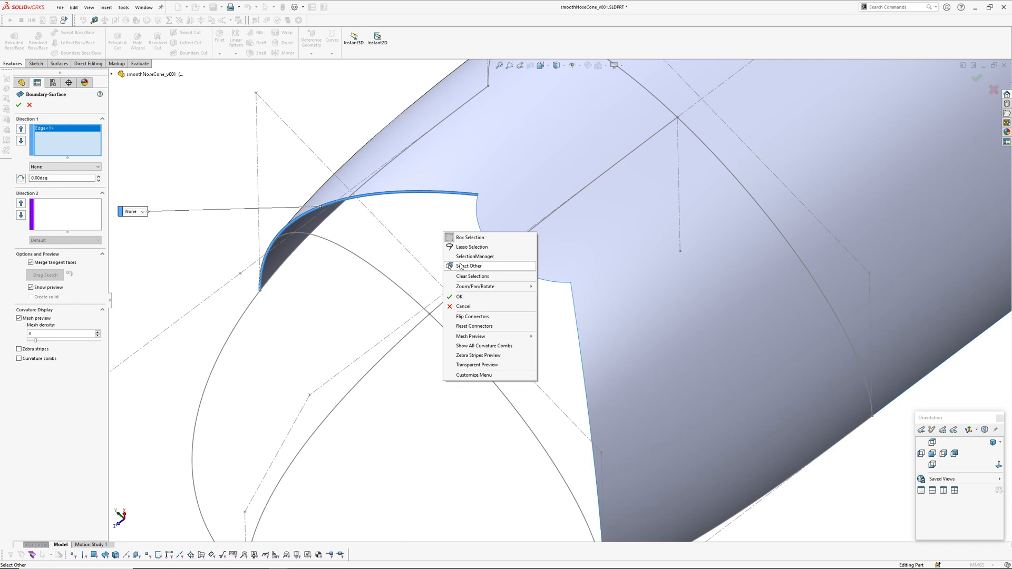
left_click(475, 257)
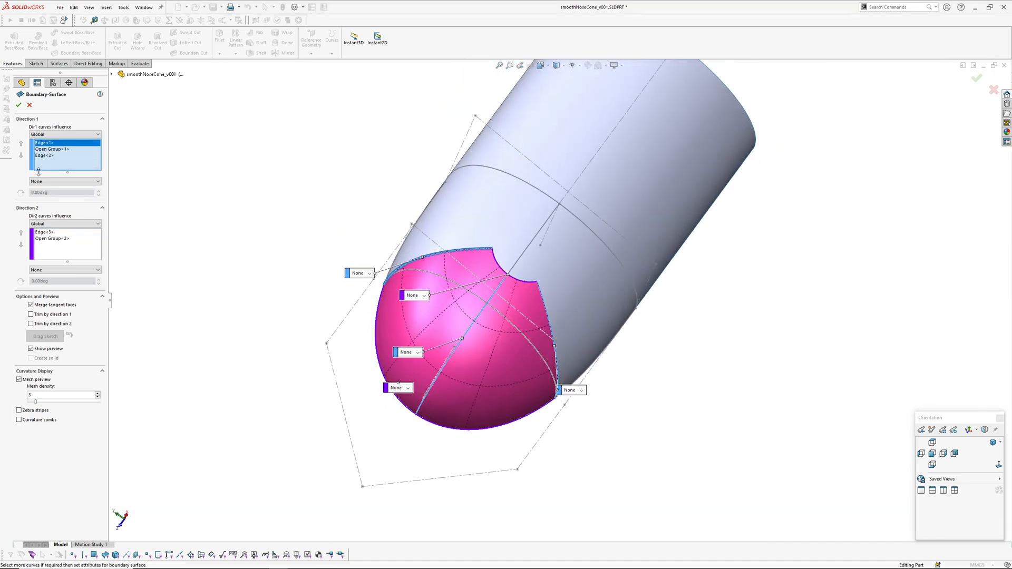
Step: Set both edges to Tangency To Face and the middle curve to a Direction Vector along a plane
left_click(381, 272)
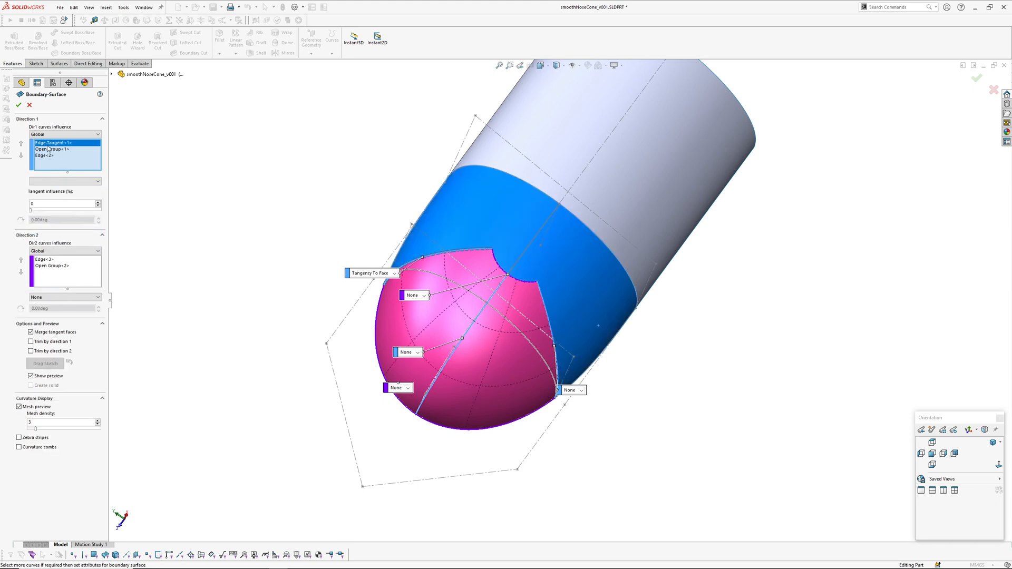
left_click(44, 156)
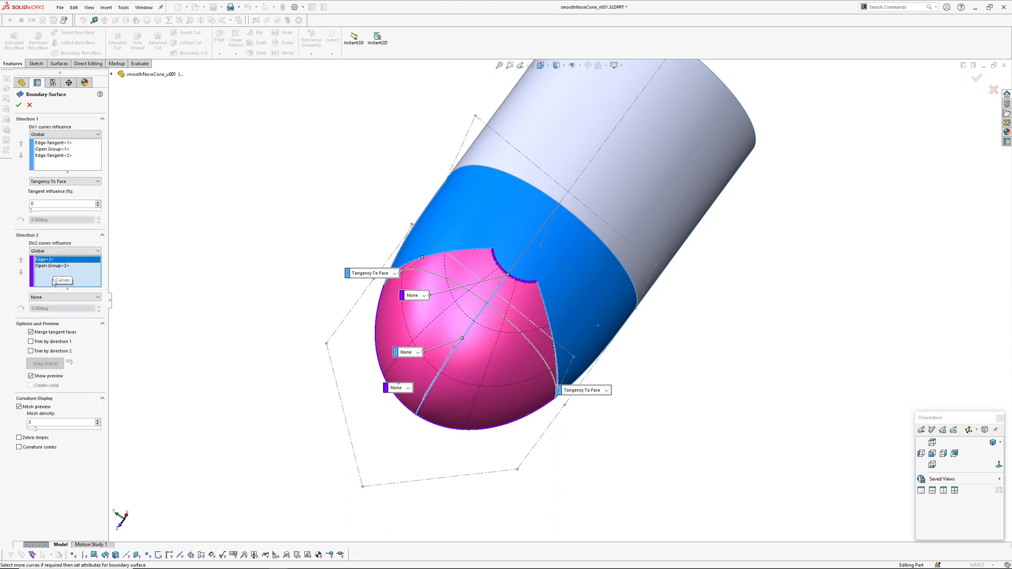
left_click(418, 295)
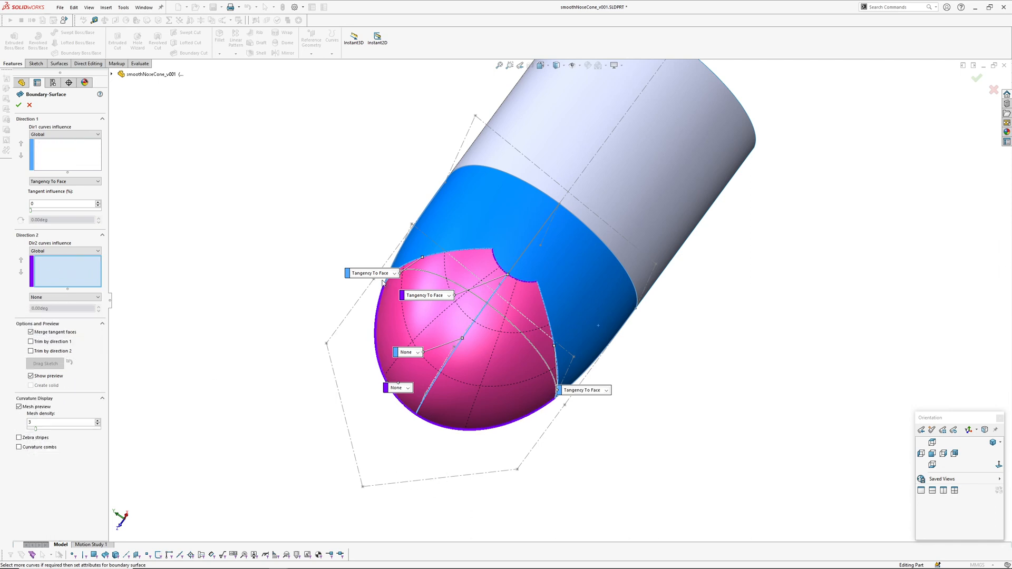
left_click(64, 297)
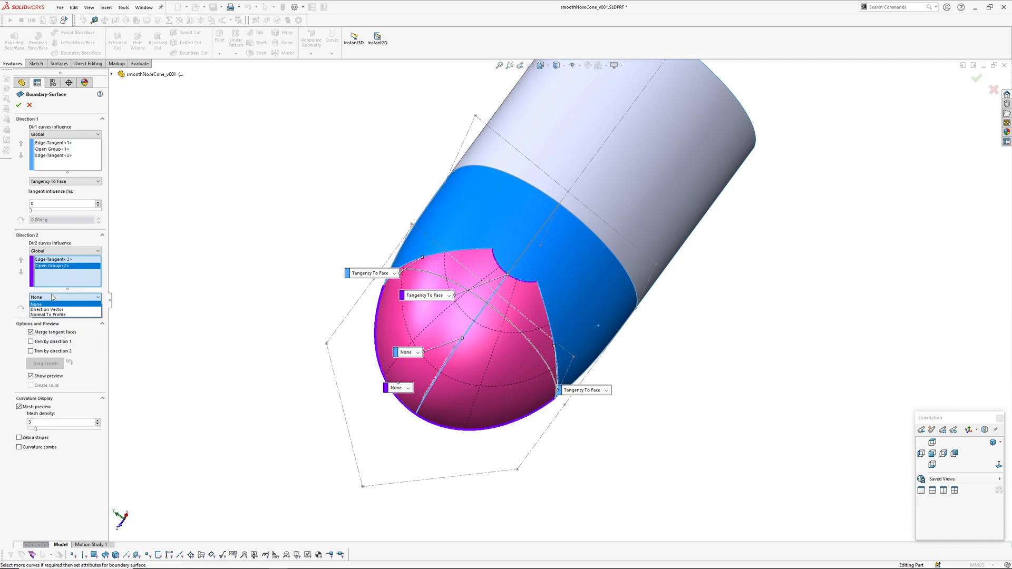
left_click(48, 309)
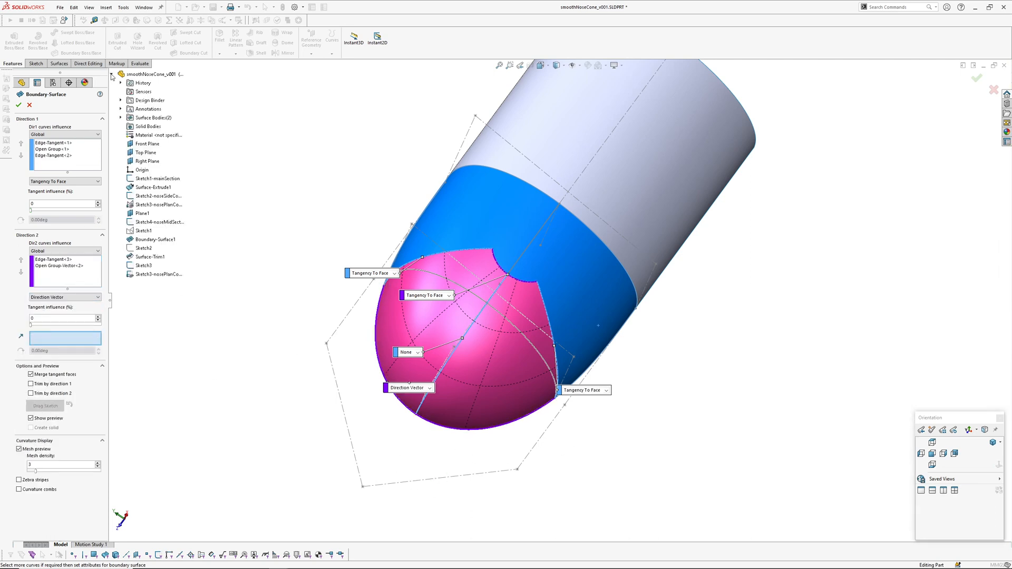
left_click(147, 160)
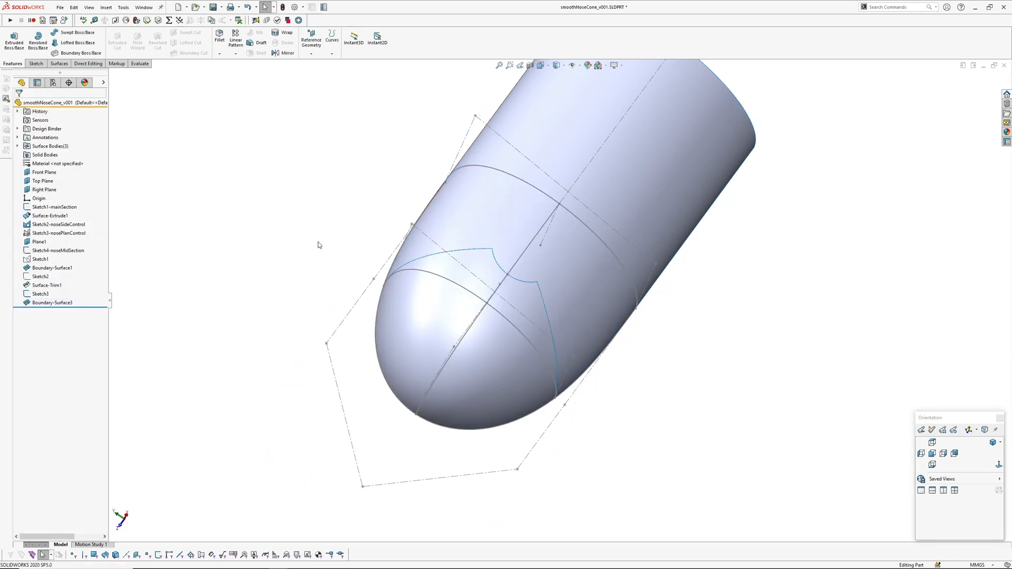
Step: Edit Boundary-Surface3, adjust its tangency settings and confirm the revised cap
left_click(572, 64)
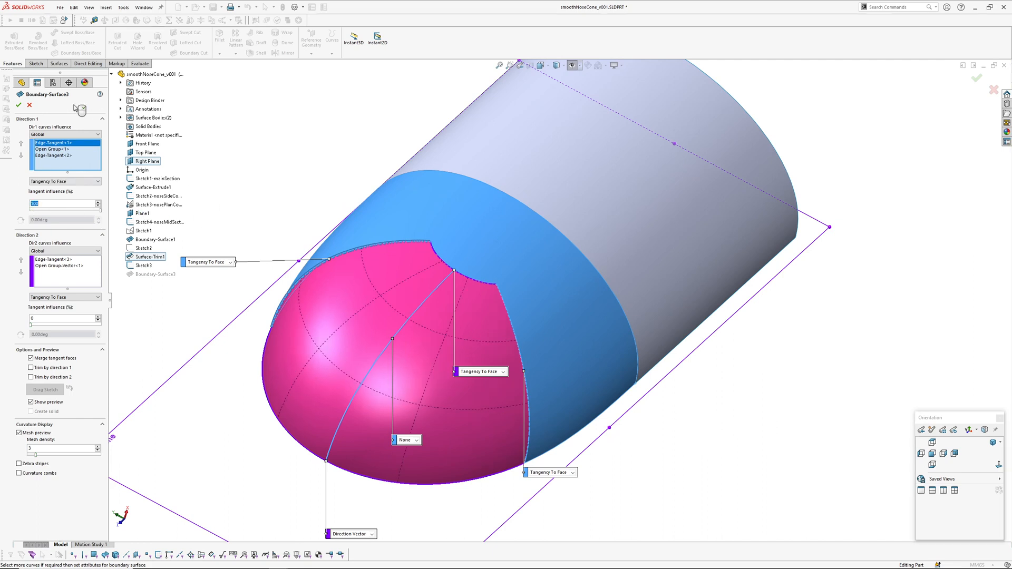
left_click(18, 105)
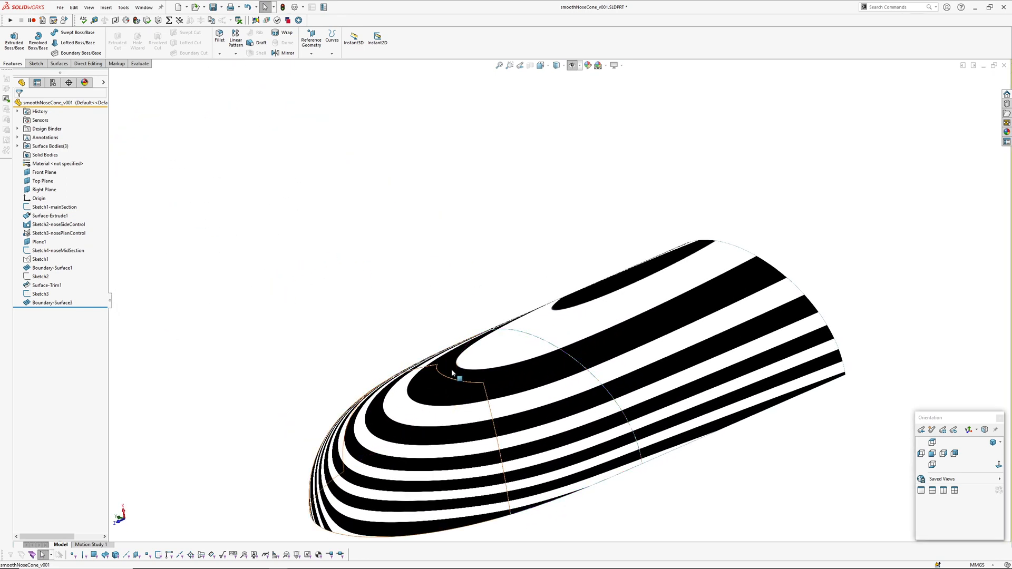
Step: Rotate the view around the nose to inspect the surfaces for knitting
left_click_drag(452, 374, 493, 359)
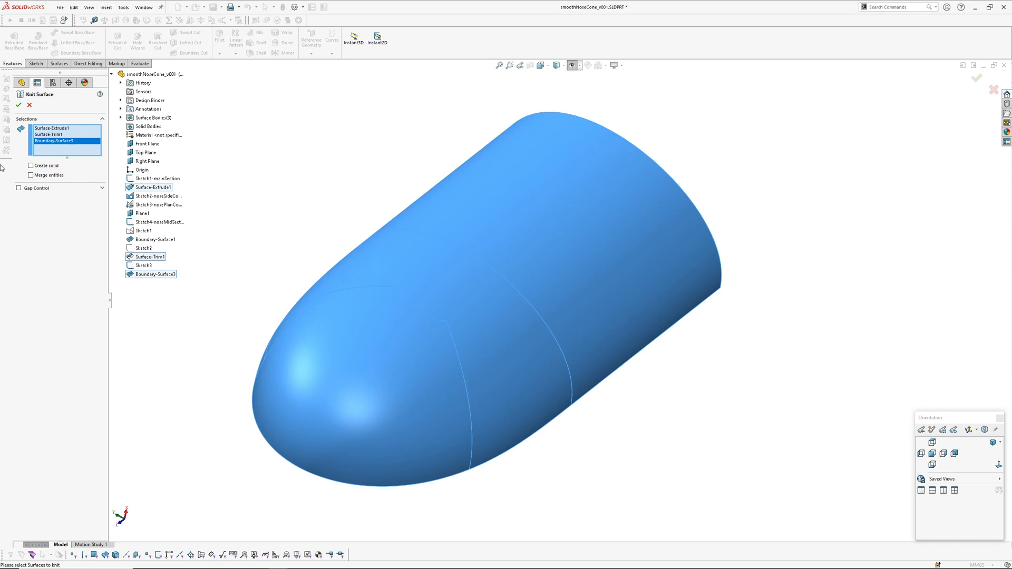
Step: Knit the three surfaces, mirror Surface-Knit1 across the Right Plane, and knit both halves together
left_click(19, 105)
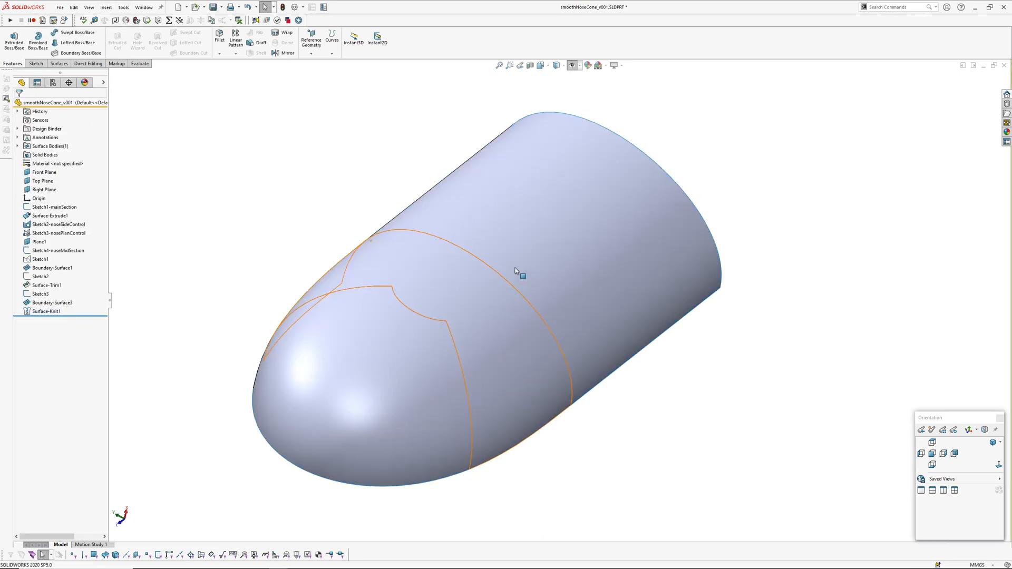
left_click(105, 7)
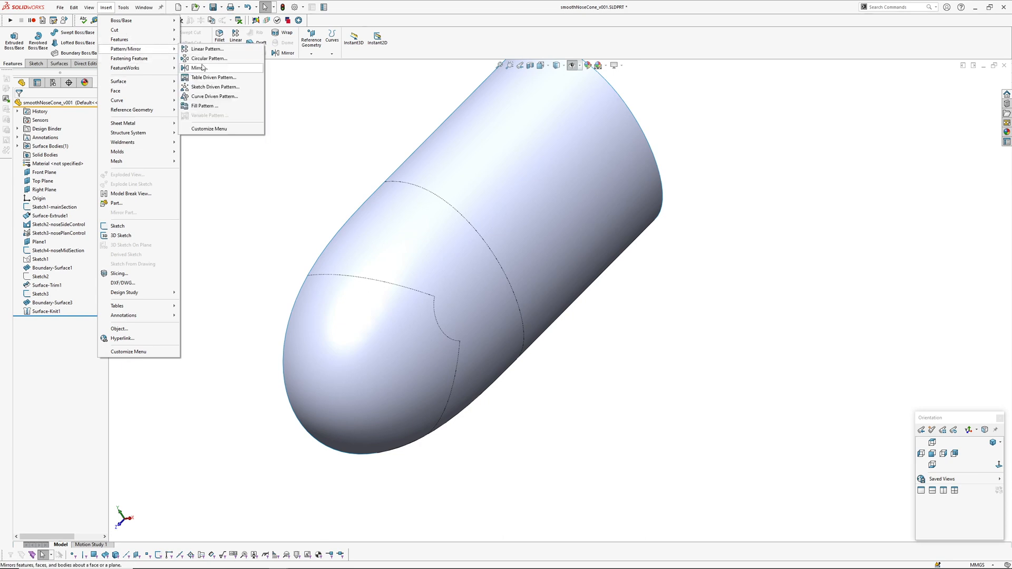
left_click(197, 68)
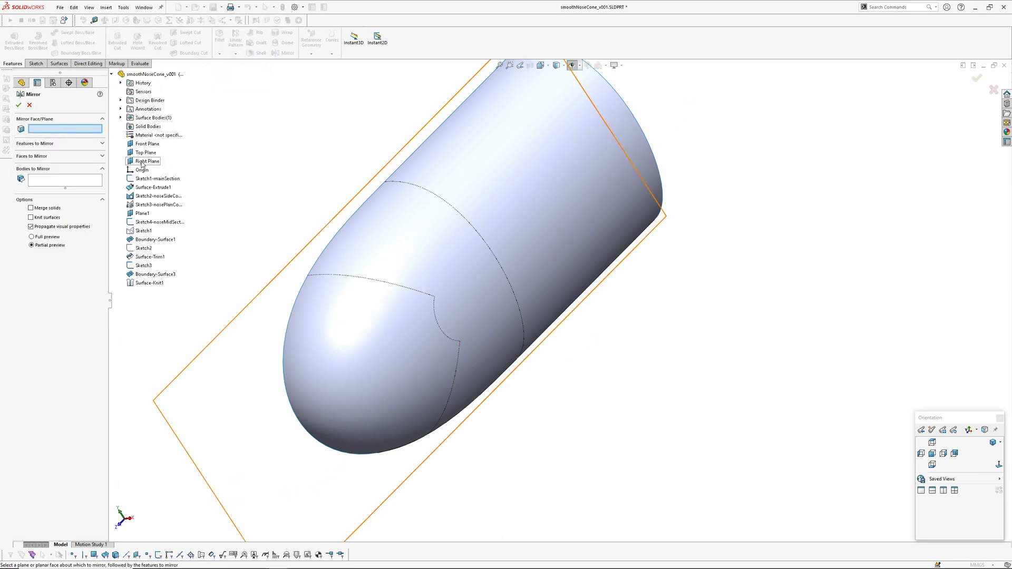
left_click(146, 160)
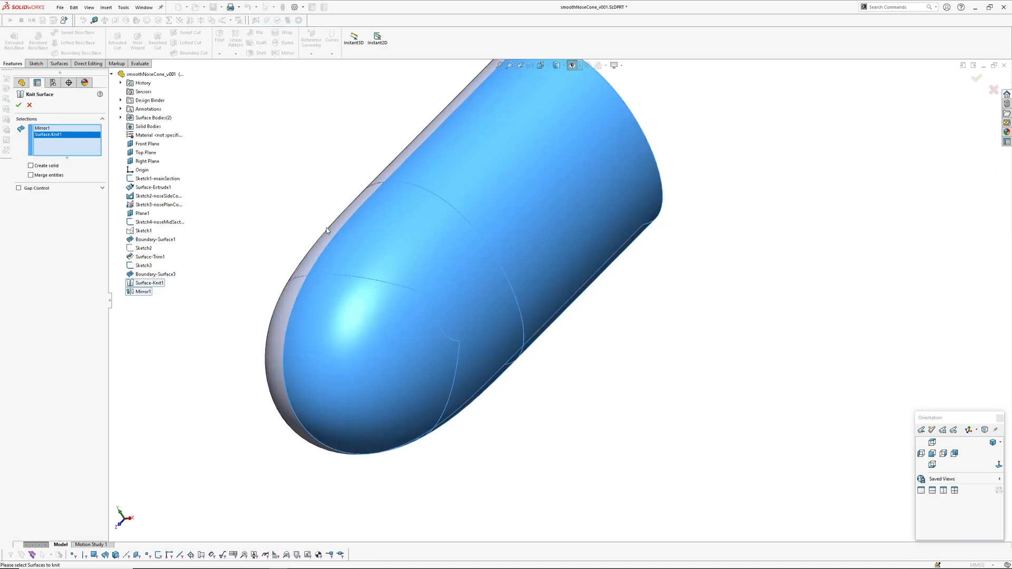
left_click(19, 104)
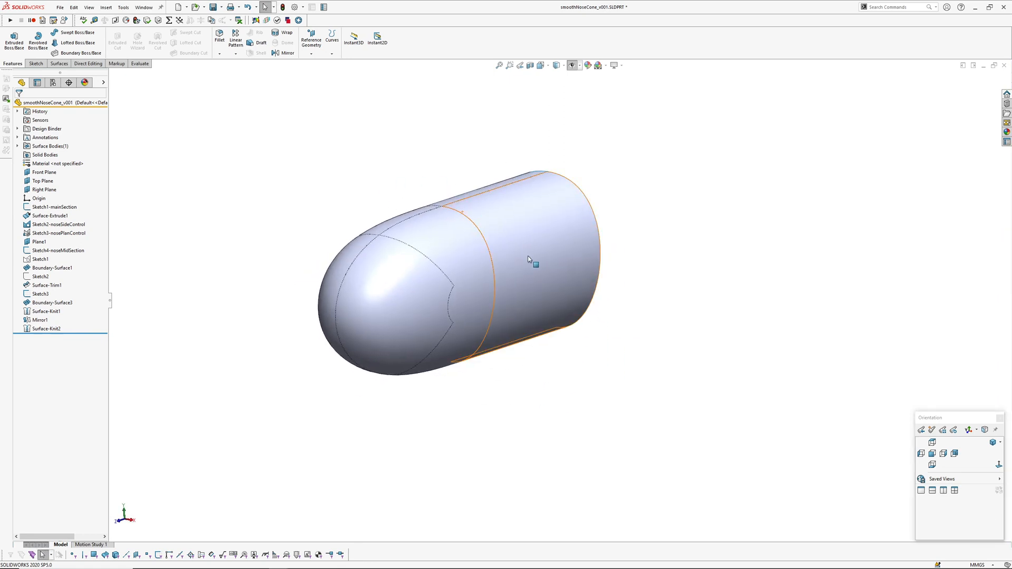
Step: Show Surface-Extrude1's Instant3D dimensions and select its taper angle dimension
left_click(49, 215)
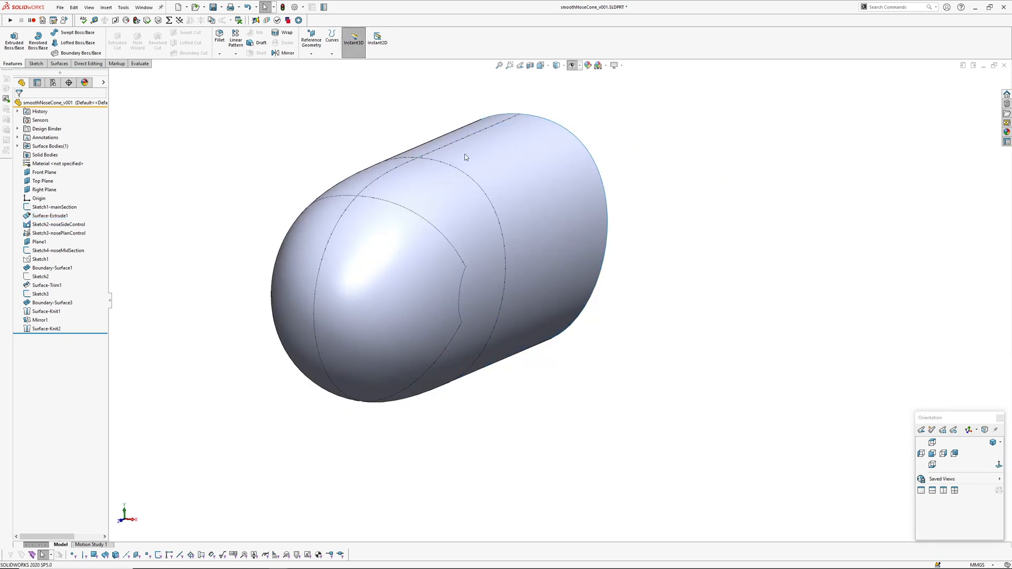
left_click(52, 215)
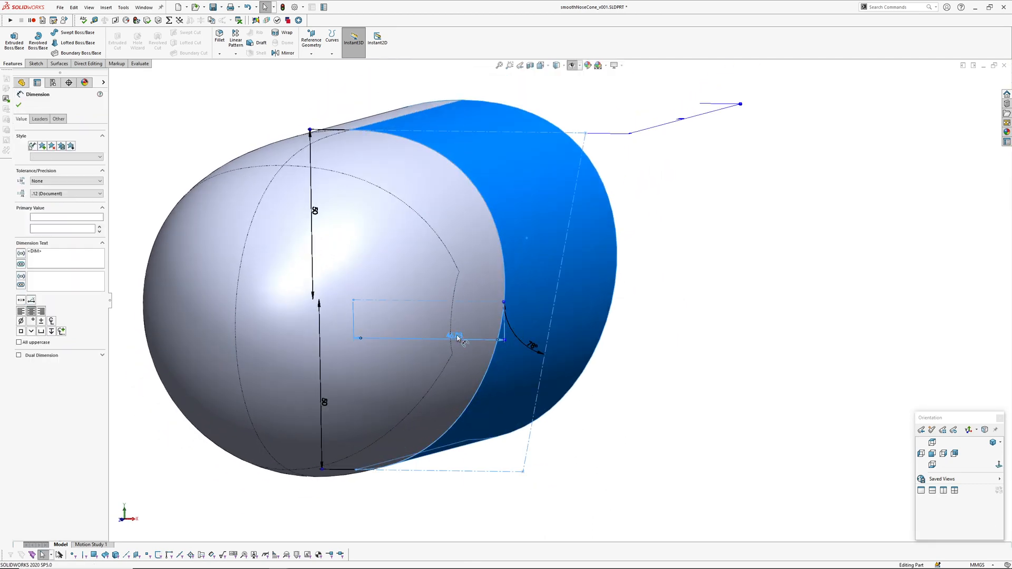
left_click(456, 336)
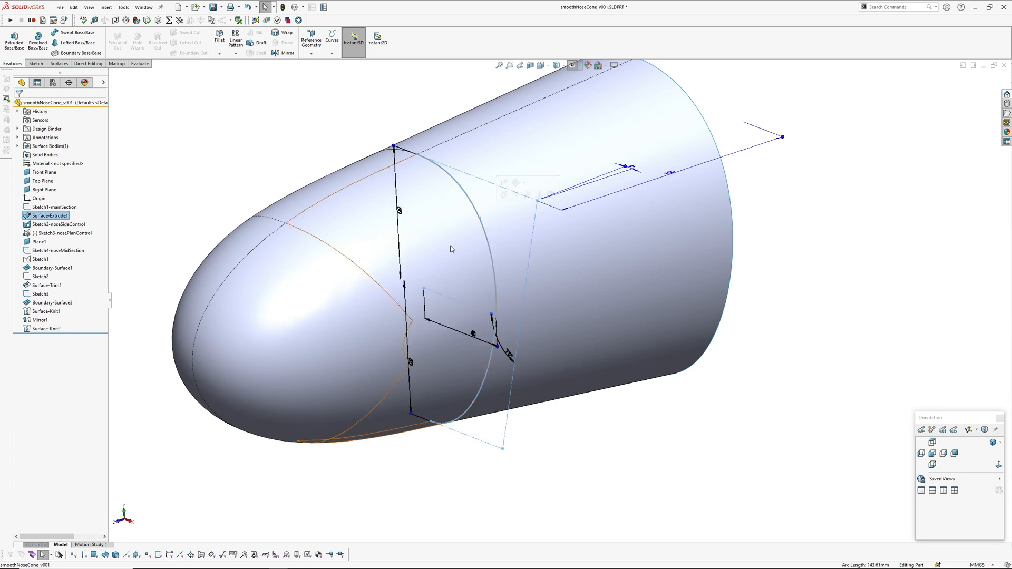
Step: Reopen Sketch3-noseplanControl for editing, rolling back later features
left_click(41, 259)
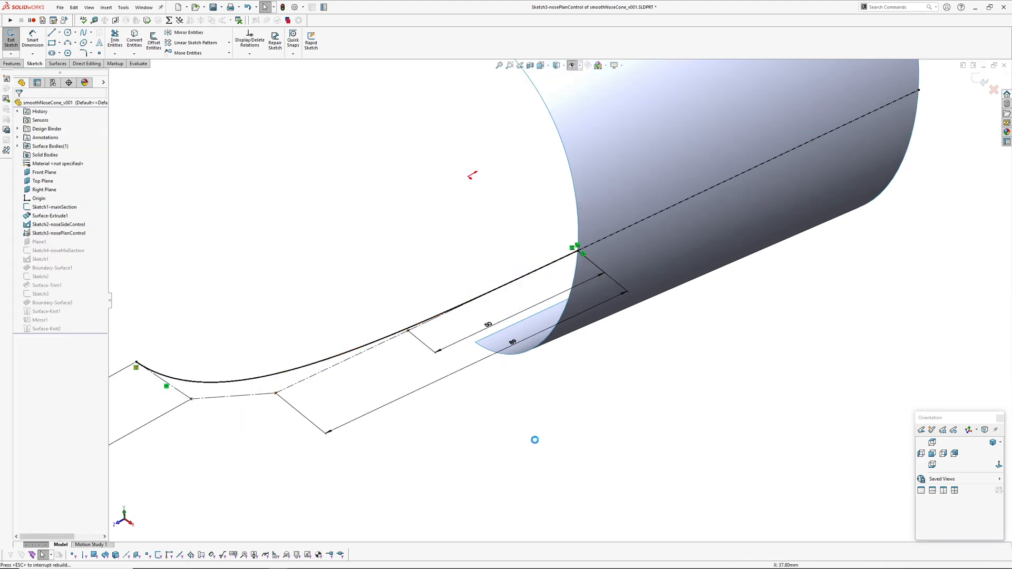
Step: Rebuild the model and show the curvature comb on the side control spline
left_click(11, 36)
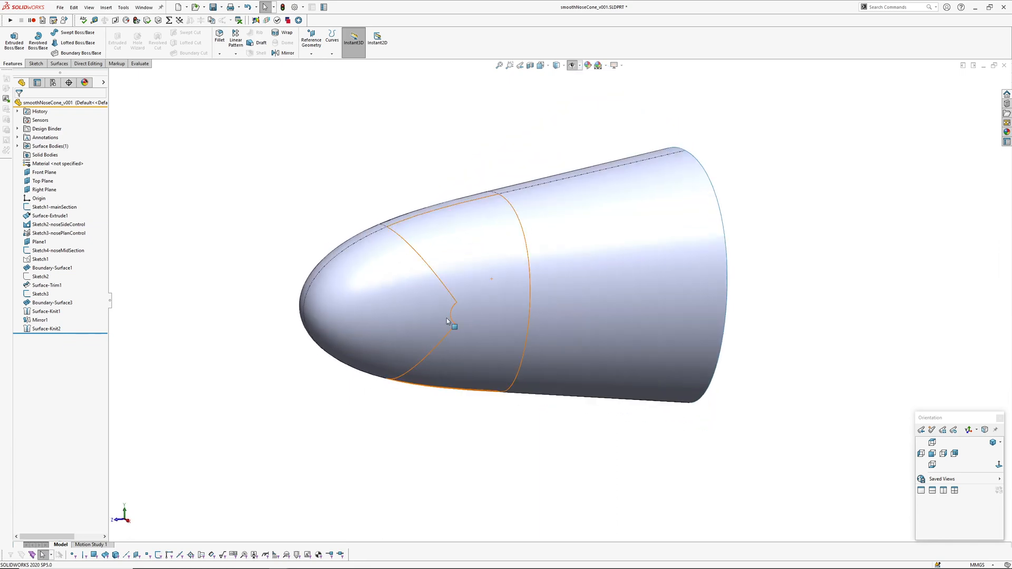
left_click(52, 302)
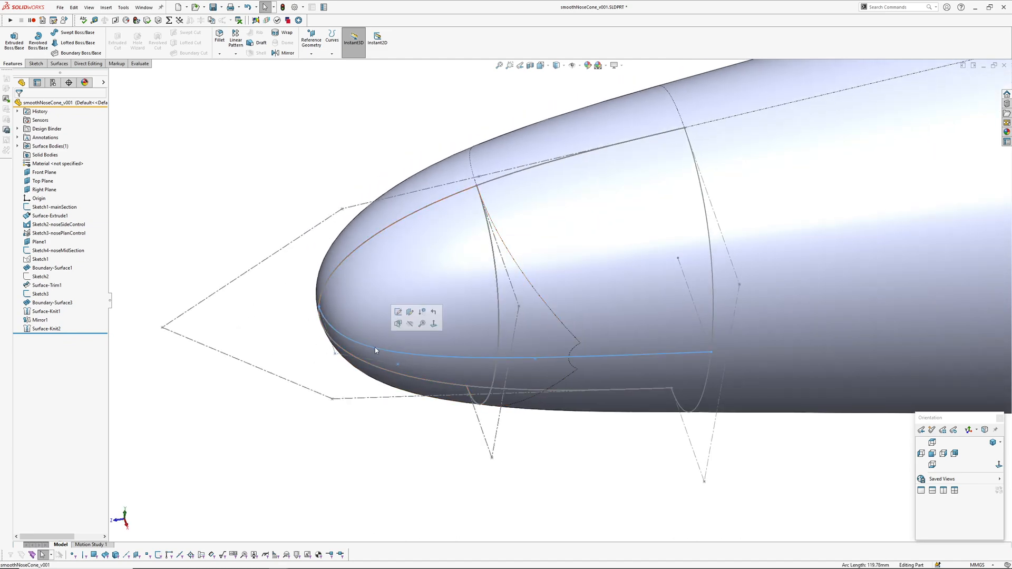
right_click(377, 350)
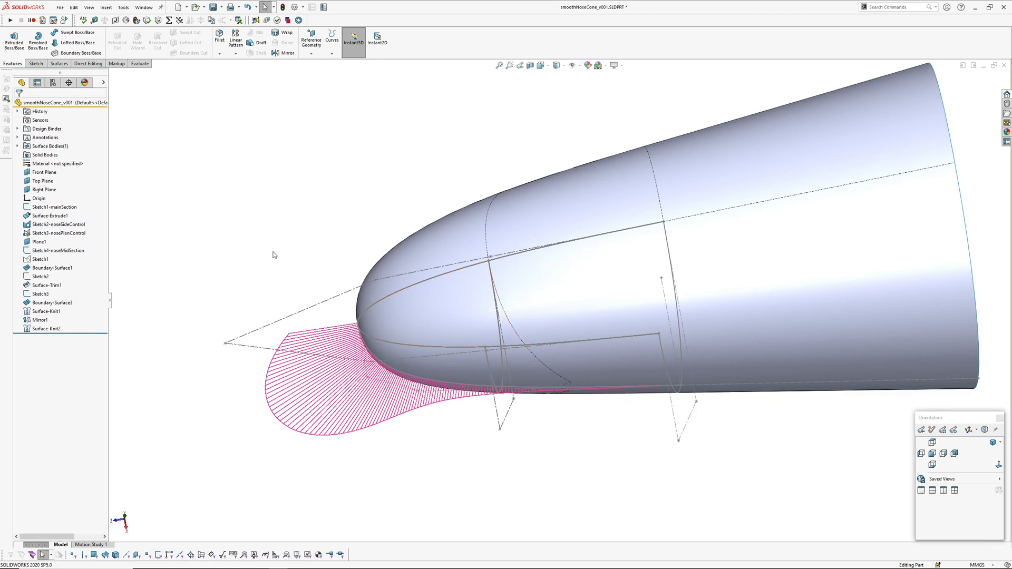
left_click(53, 303)
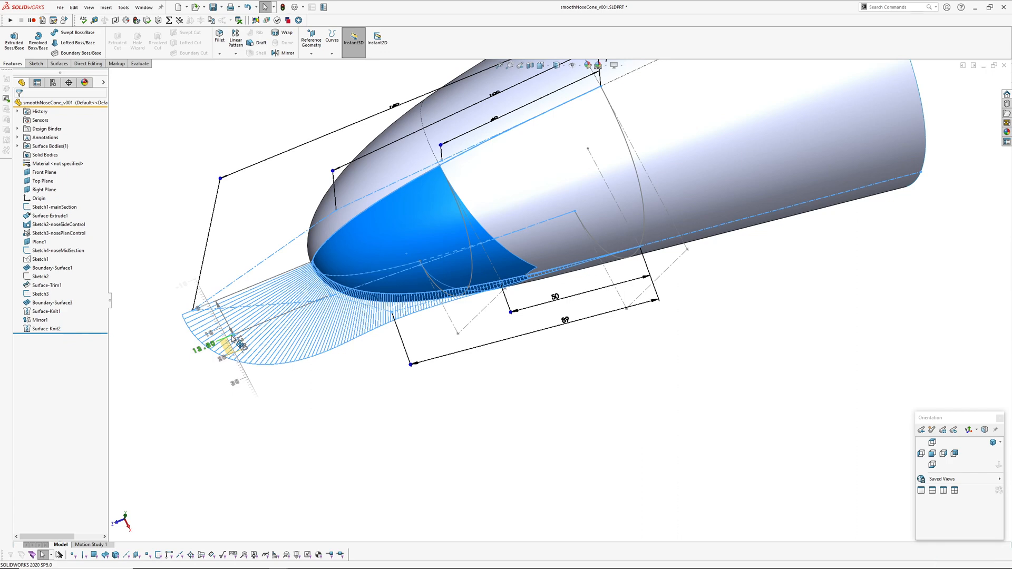
Step: Run a zebra-stripe check on the tapered nose, then return to normal shading
left_click(52, 302)
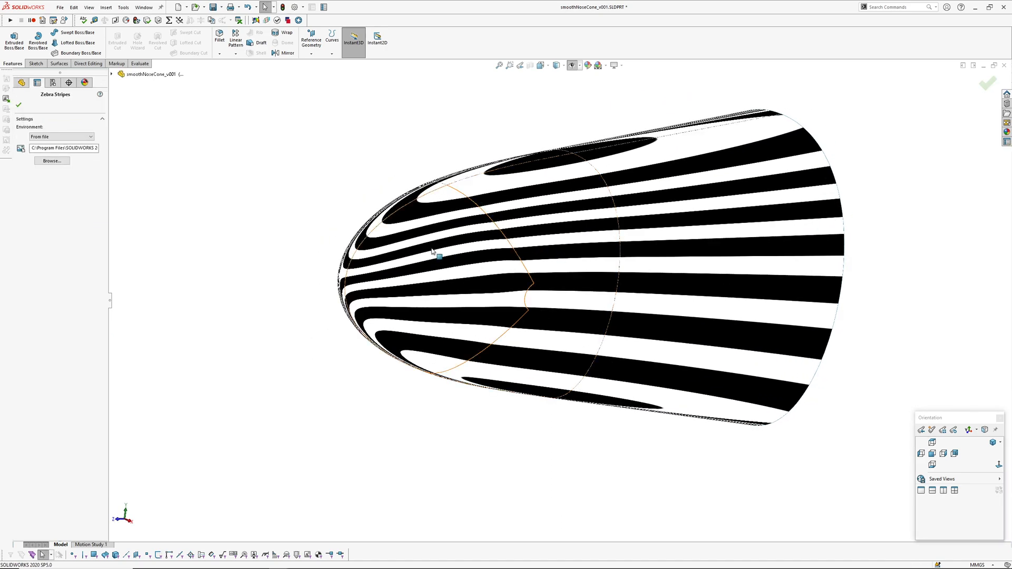
left_click(17, 103)
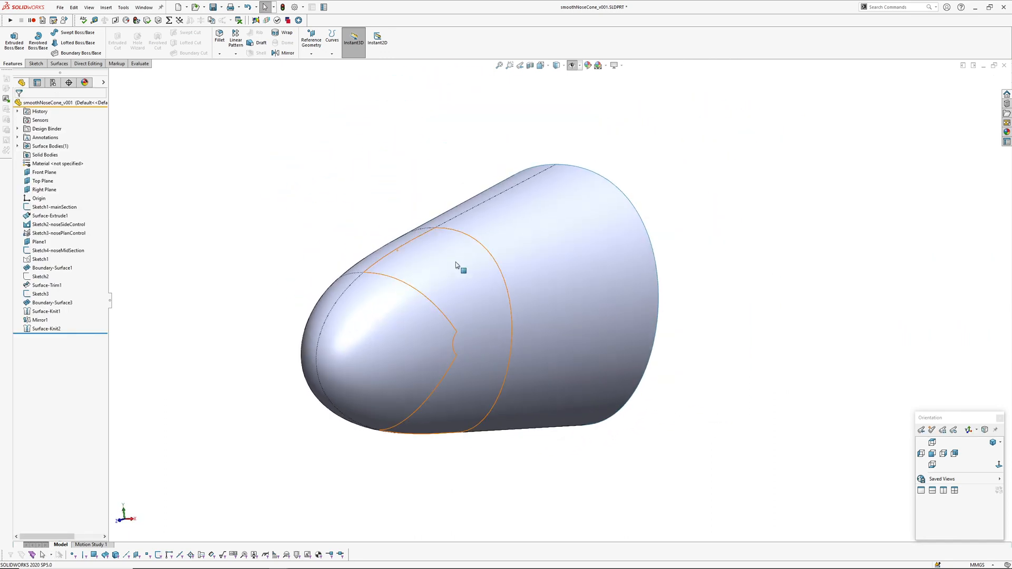
Step: Review the taper angle value, then show Surface-Extrude1's sketch dimensions on the finished nose cone
left_click(49, 215)
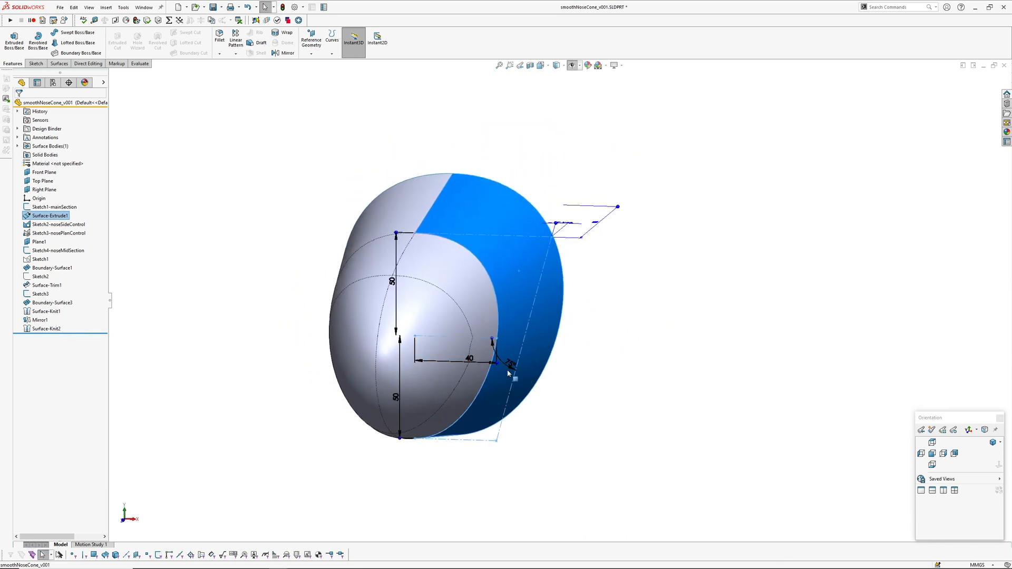
double_click(510, 362)
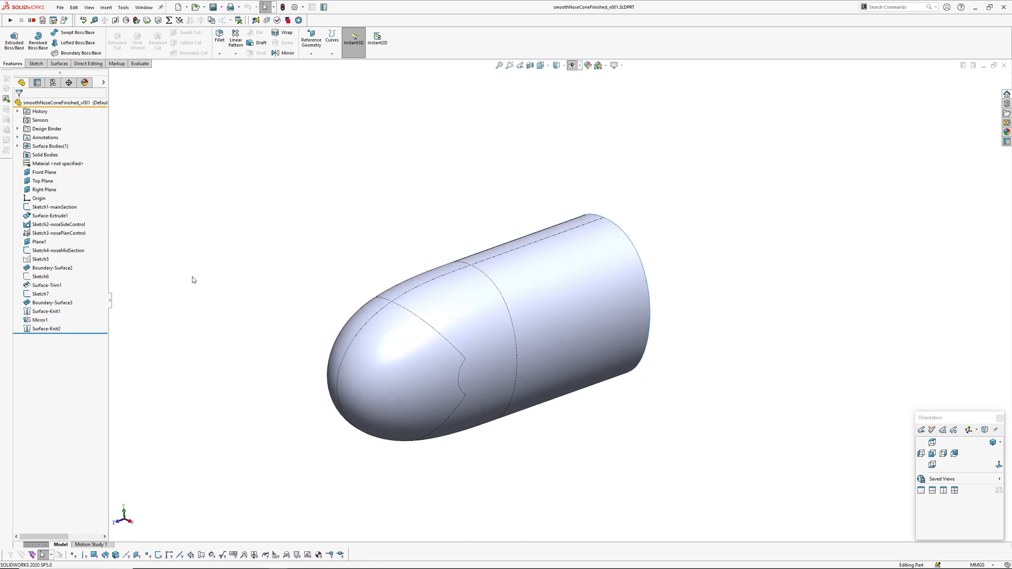
left_click(51, 215)
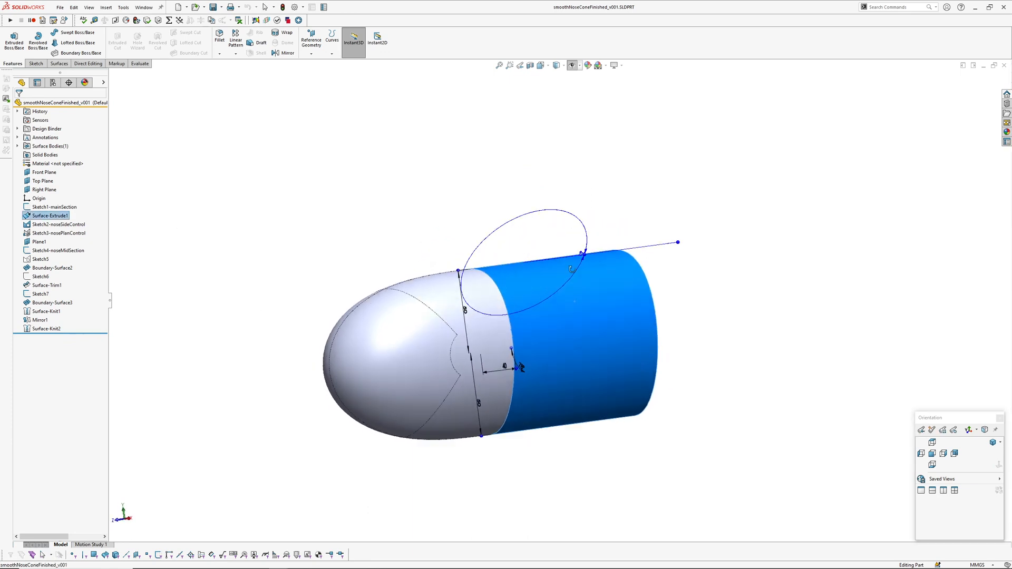